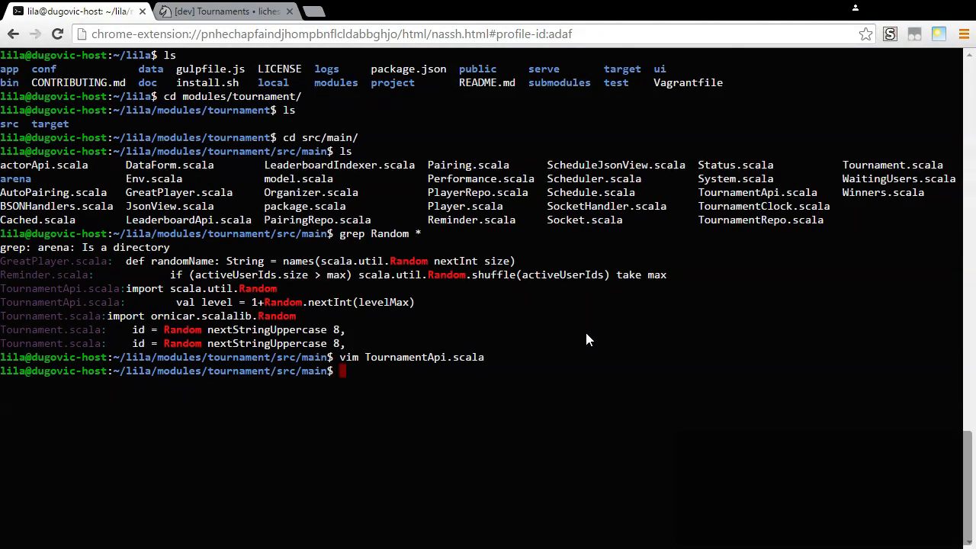
Show the uncommitted git diff for TournamentApi.scala around the level/levelMax start logic.
{"action": "type", "text": "git"}
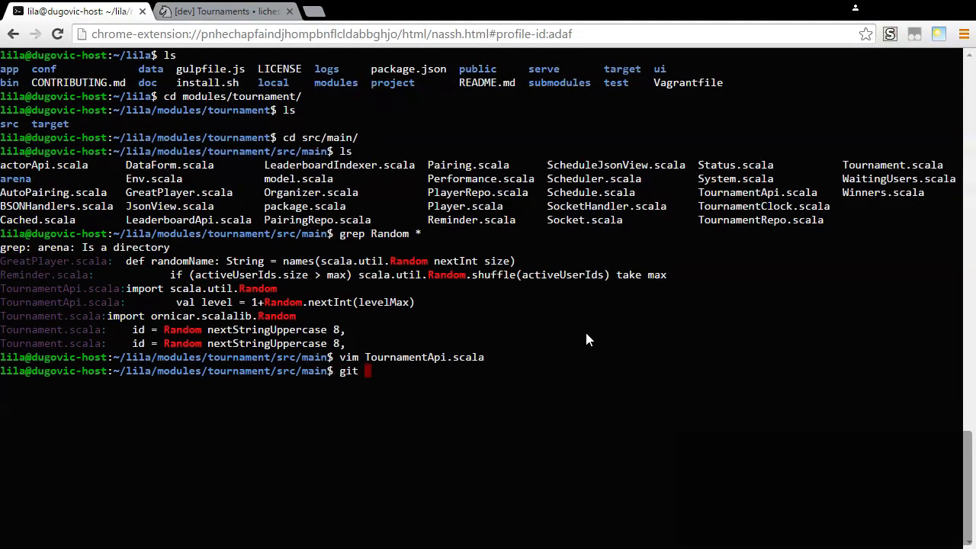
{"action": "type", "text": "diff TournamentApi.scala"}
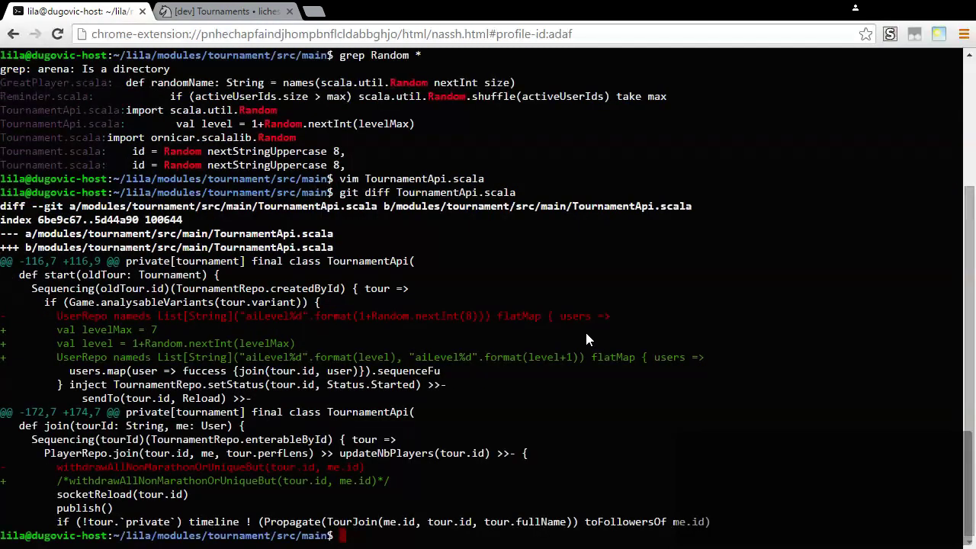
{"action": "mouse_move", "coordinate": [251, 400]}
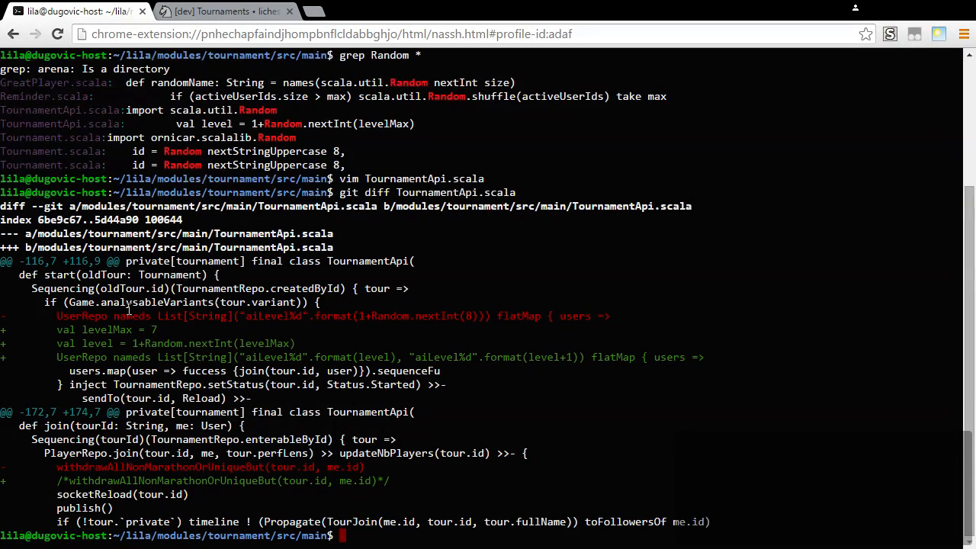
{"action": "mouse_move", "coordinate": [232, 330]}
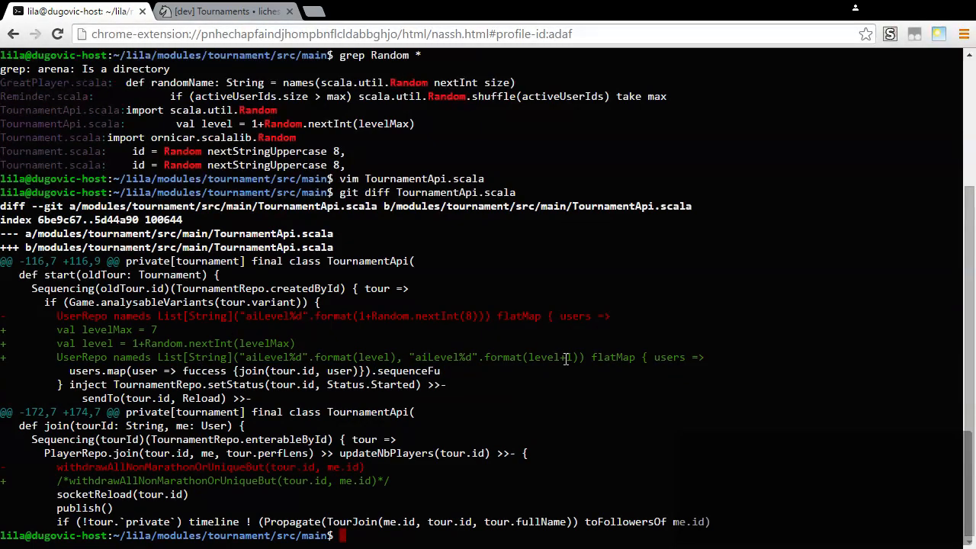
Run git diff for all pending changes, page to the AutoPairing scheduleIdleCheck hunk and quit the pager.
{"action": "type", "text": "git"}
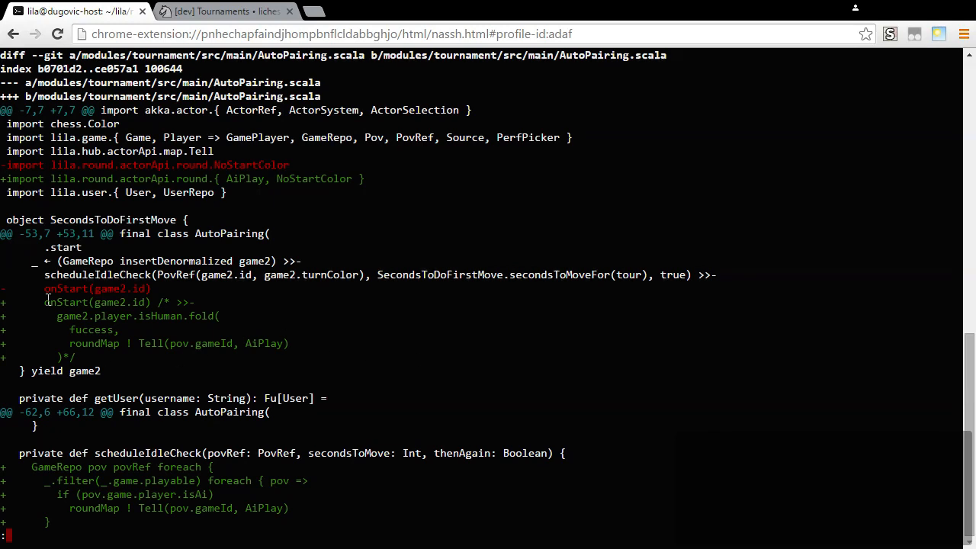
{"action": "mouse_move", "coordinate": [95, 388]}
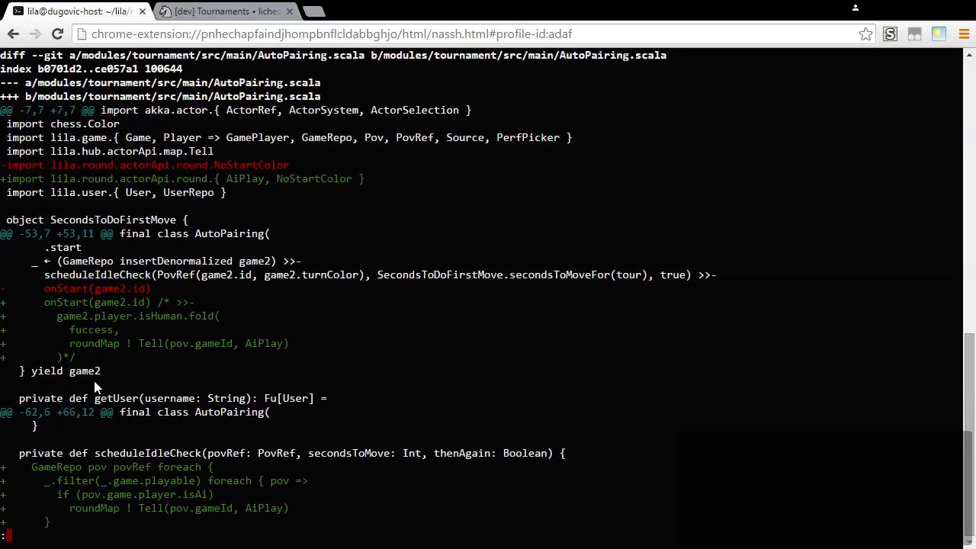
{"action": "mouse_move", "coordinate": [134, 348]}
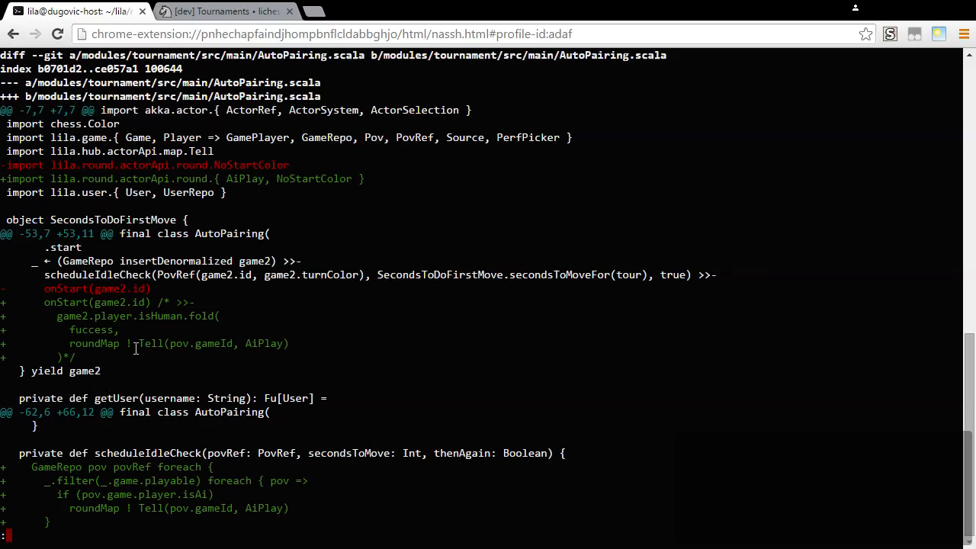
{"action": "mouse_move", "coordinate": [290, 322]}
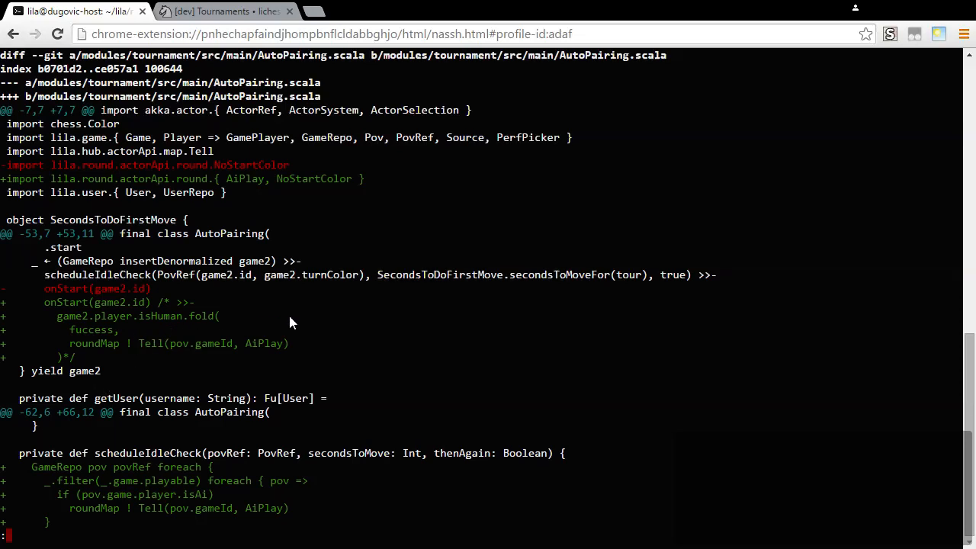
{"action": "mouse_move", "coordinate": [262, 320]}
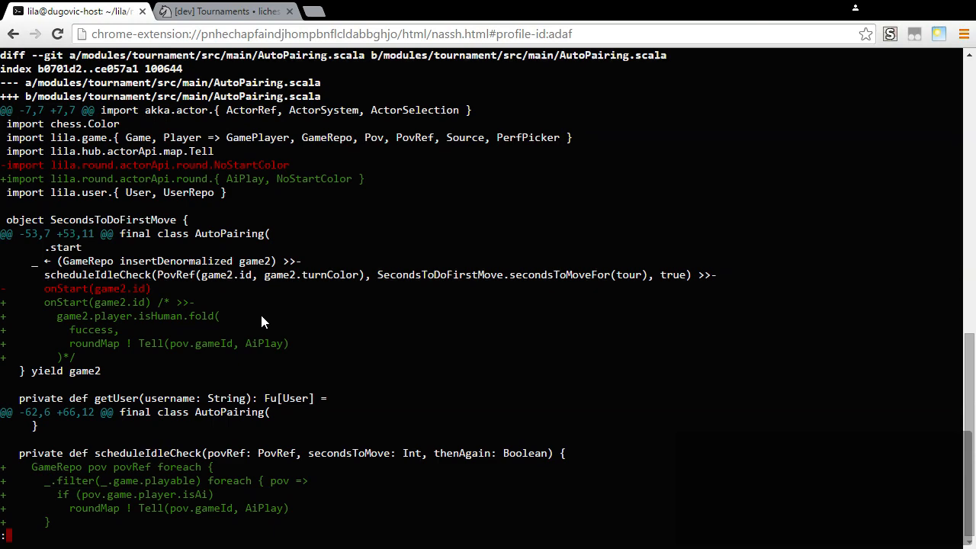
{"action": "scroll", "scroll_direction": "down", "scroll_amount": 3}
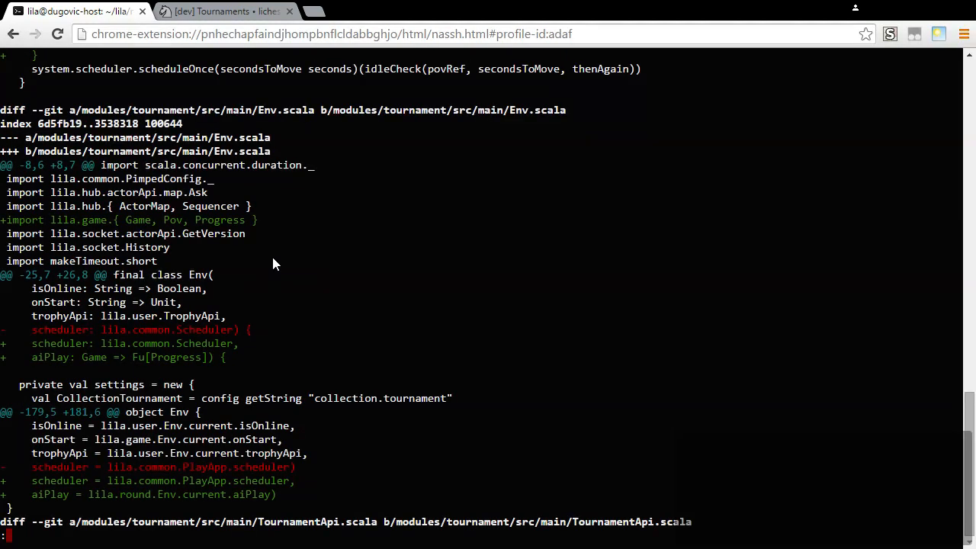
{"action": "scroll", "scroll_direction": "down", "scroll_amount": 3}
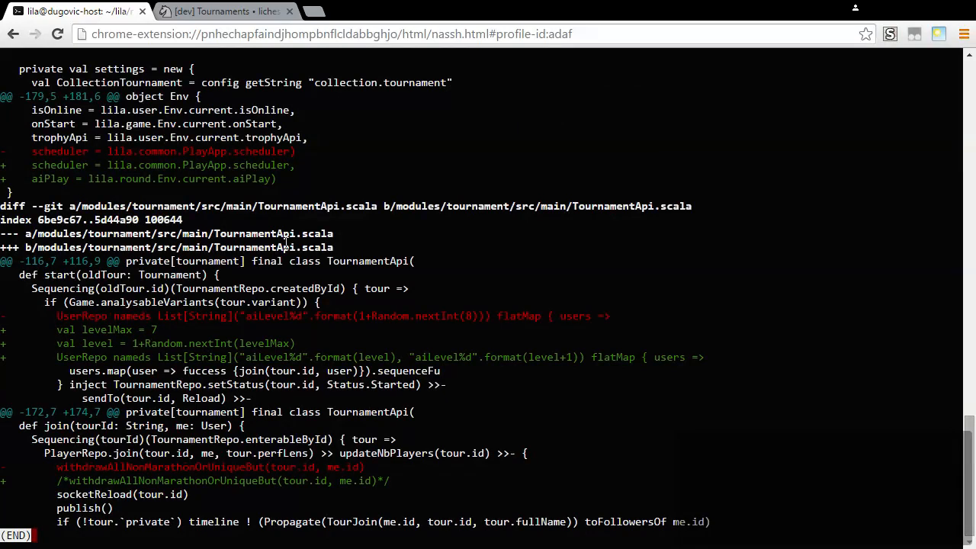
{"action": "key", "text": "q"}
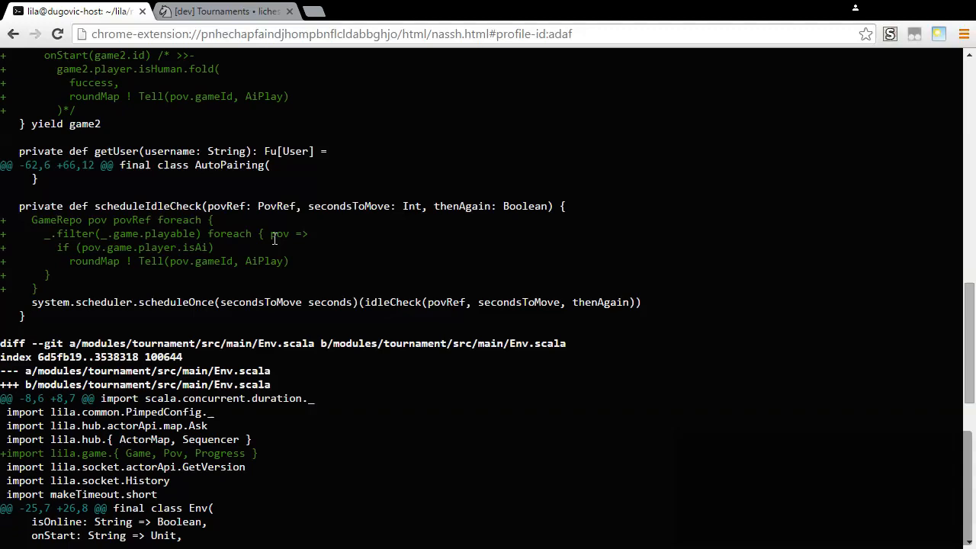
{"action": "scroll", "scroll_direction": "up", "scroll_amount": 3}
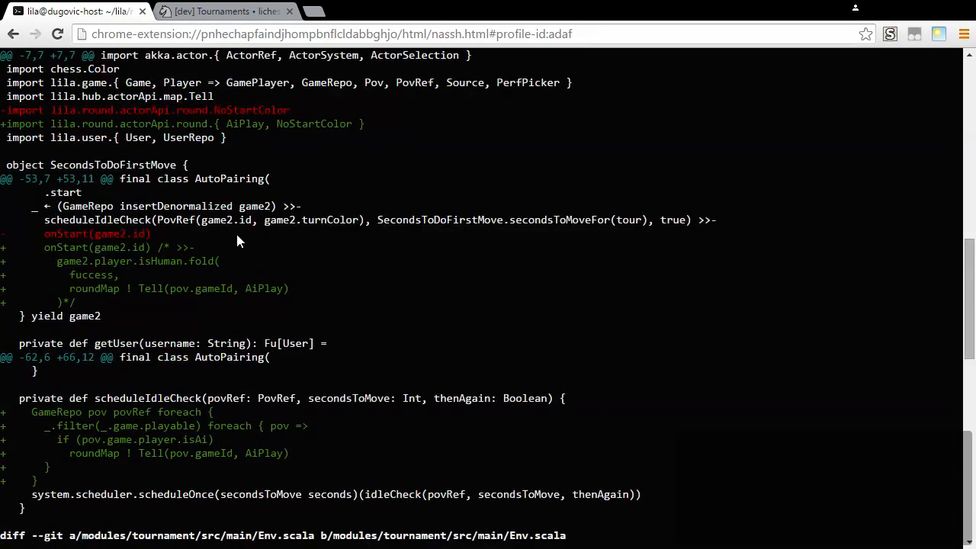
{"action": "mouse_move", "coordinate": [221, 241]}
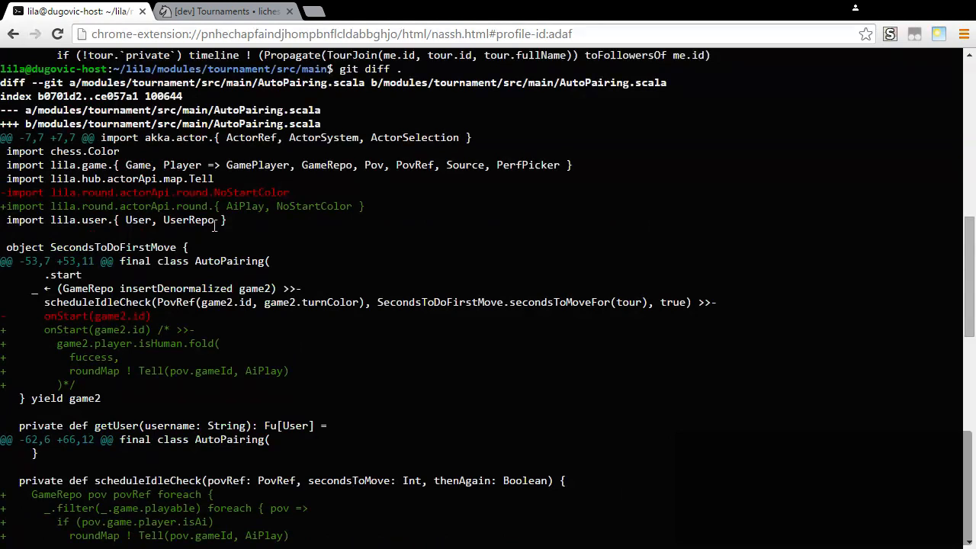
{"action": "mouse_move", "coordinate": [275, 212]}
{"action": "type", "text": "vim AutoPairing.scala"}
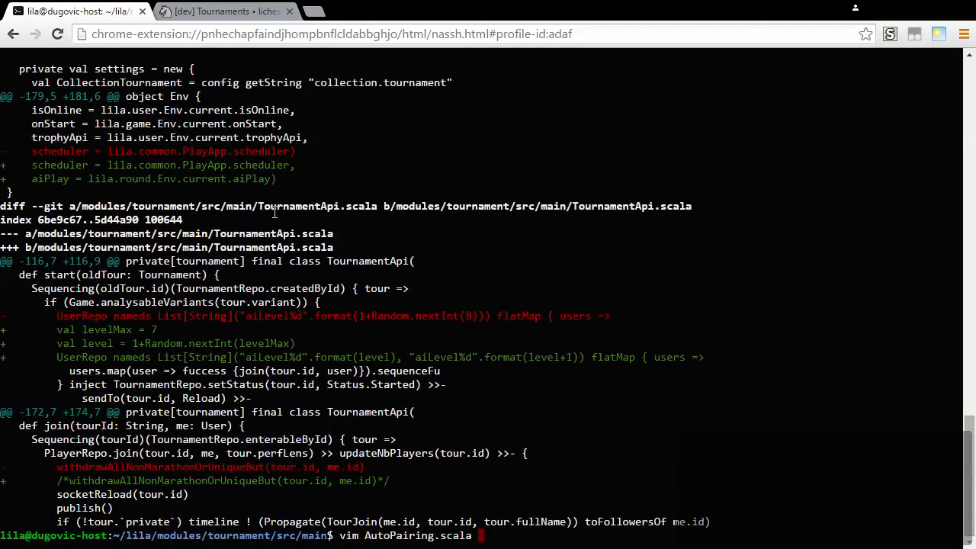
{"action": "key", "text": "Return"}
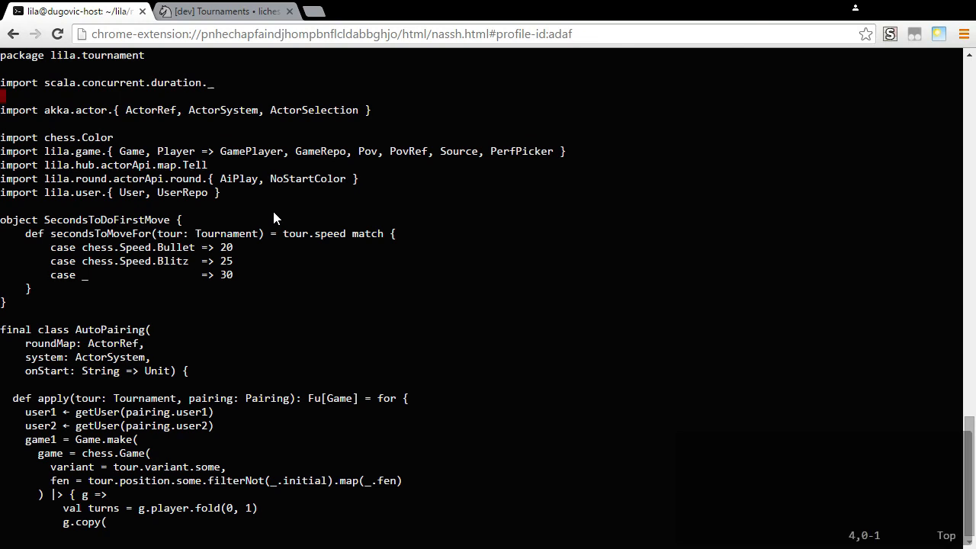
{"action": "scroll", "scroll_direction": "down", "scroll_amount": 3}
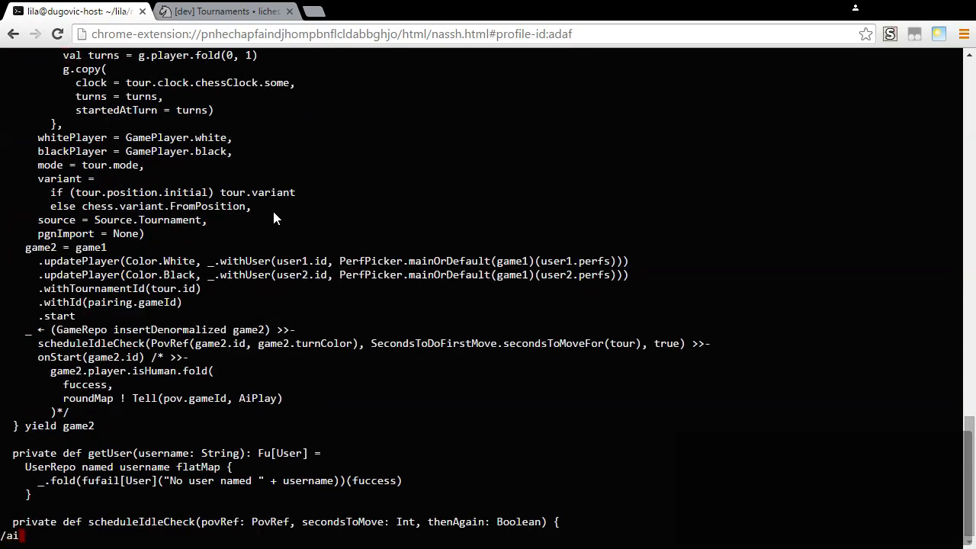
{"action": "key", "text": "Return"}
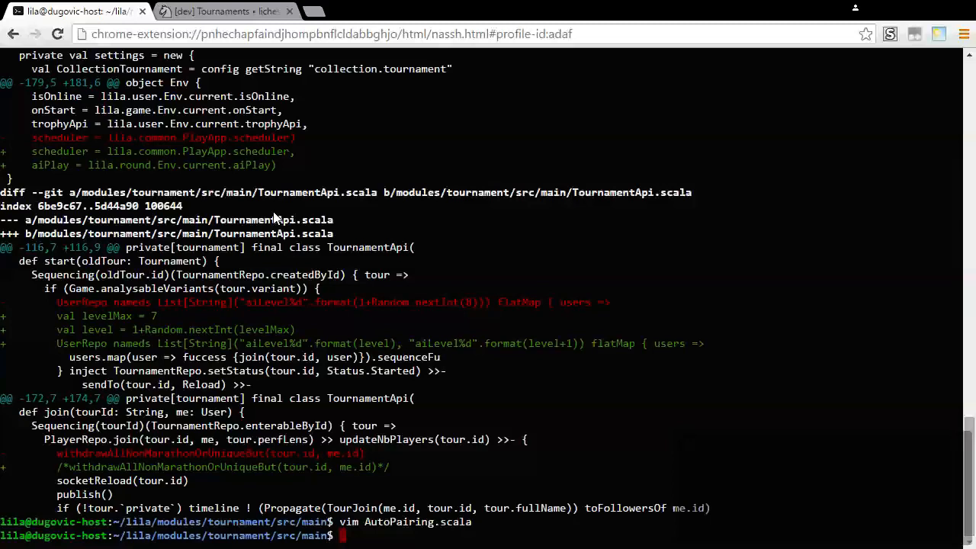
Run sbt compile from ~/lila, surfacing the fuccess and 'not found: value pov' errors in AutoPairing.scala.
{"action": "type", "text": "cd ~/lila"}
{"action": "type", "text": "sb"}
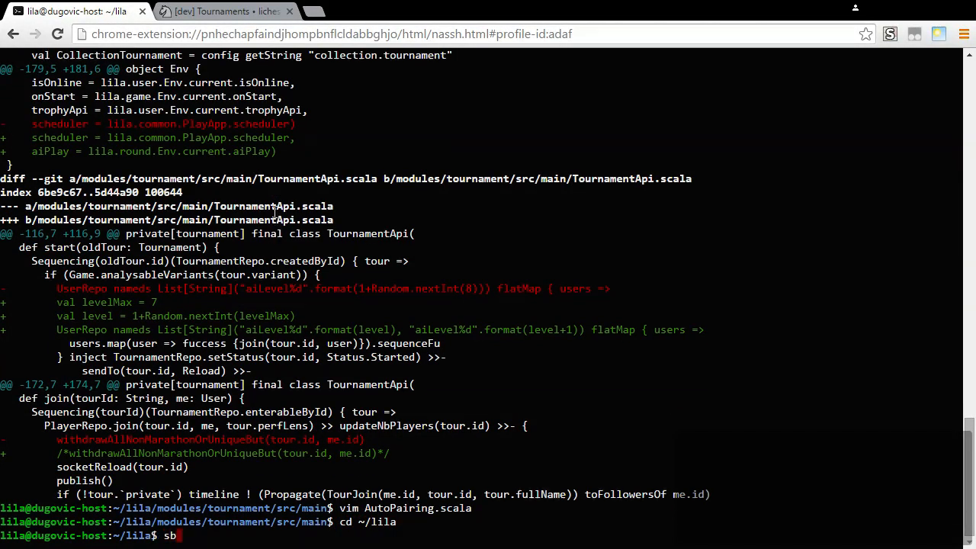
{"action": "type", "text": "t compile"}
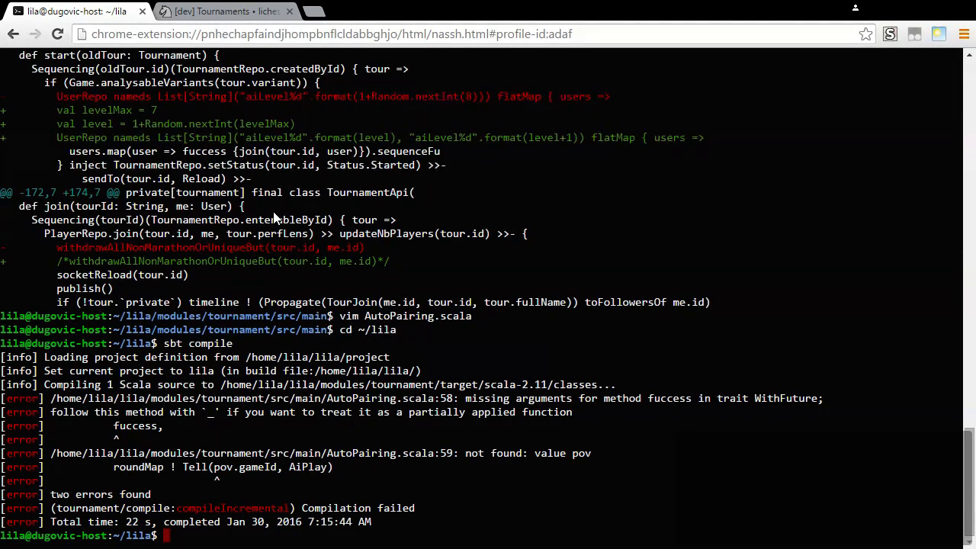
{"action": "type", "text": "cd -"}
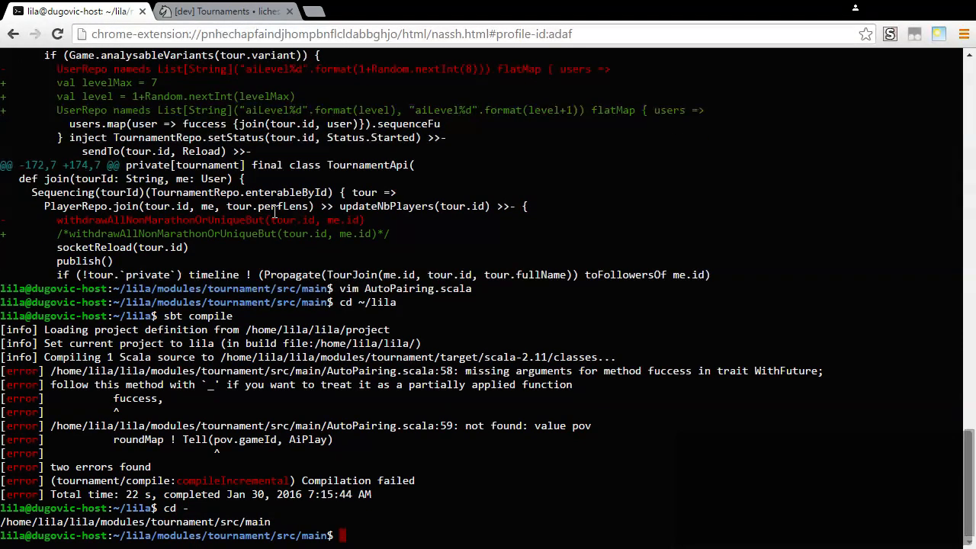
{"action": "type", "text": "cd ~/lila"}
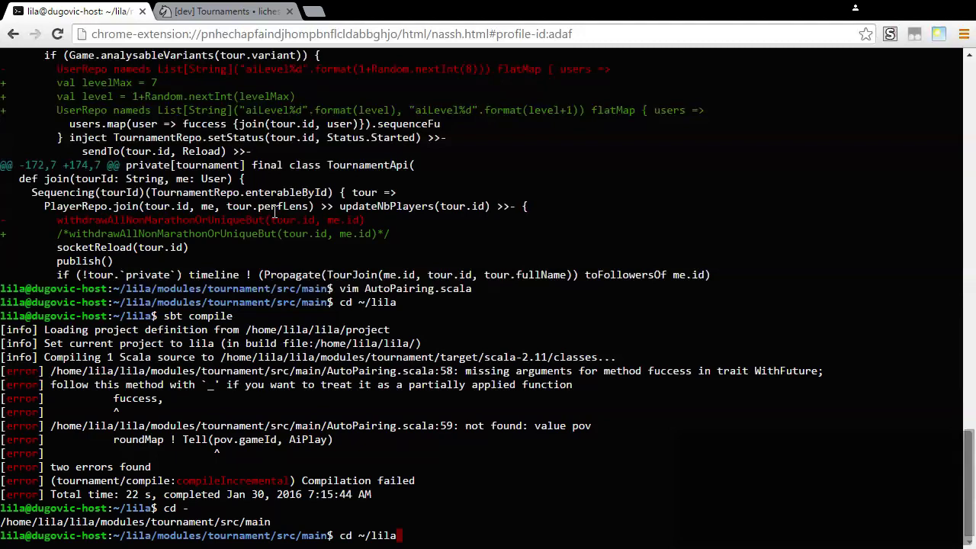
{"action": "type", "text": "vim AutoPairing.scala"}
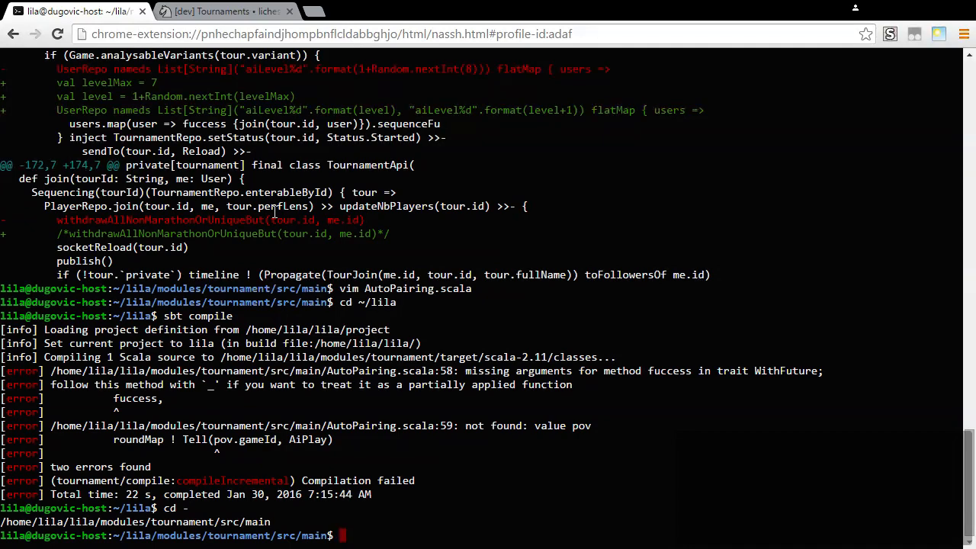
{"action": "mouse_move", "coordinate": [119, 464]}
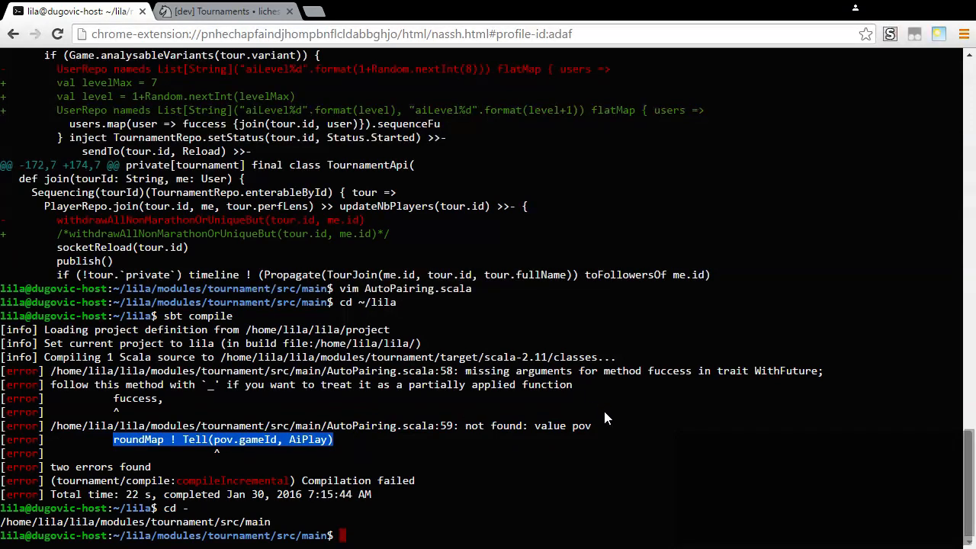
Grep -wr ~/lila/modules for the line roundMap ! Tell(pov.gameId, AiPlay), finding it in AutoPairing.scala.
{"action": "type", "text": "grep"}
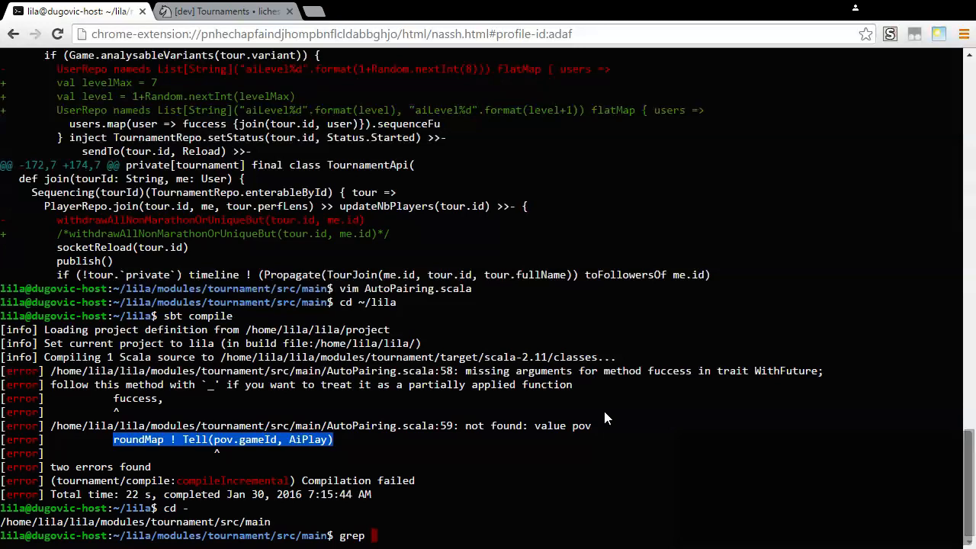
{"action": "type", "text": "-wr"}
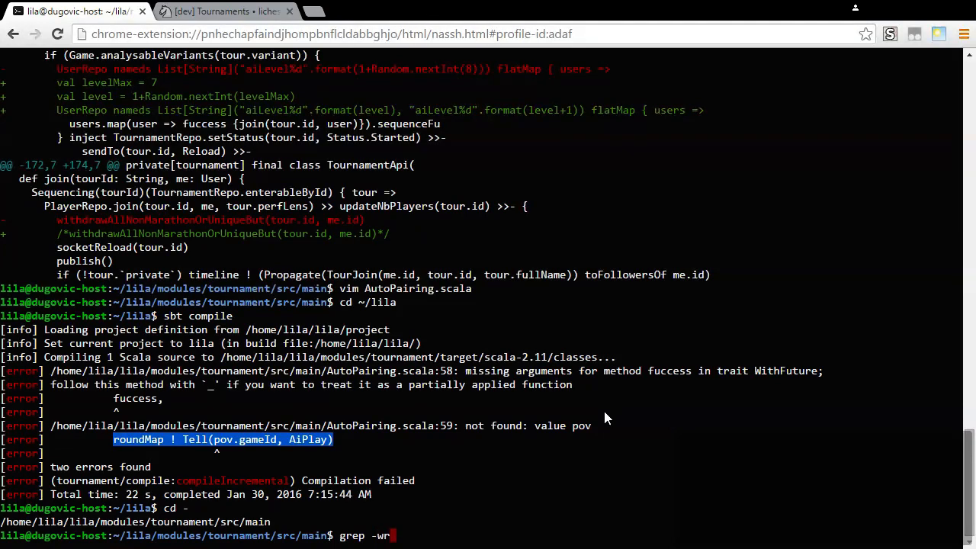
{"action": "type", "text": "\"roundMap ! Tell(pov.gameId, AiPlay)\" ~/lila/modules/"}
{"action": "type", "text": "vim AutoPairing.scala"}
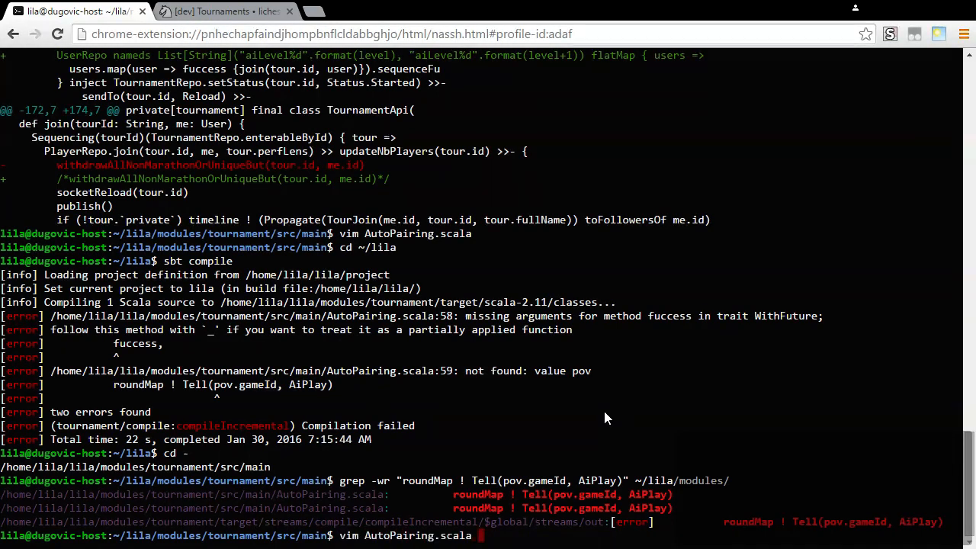
In vim, change Tell(pov.gameId, AiPlay) after game2 starts to use game2.id, then save and quit.
{"action": "key", "text": "Return"}
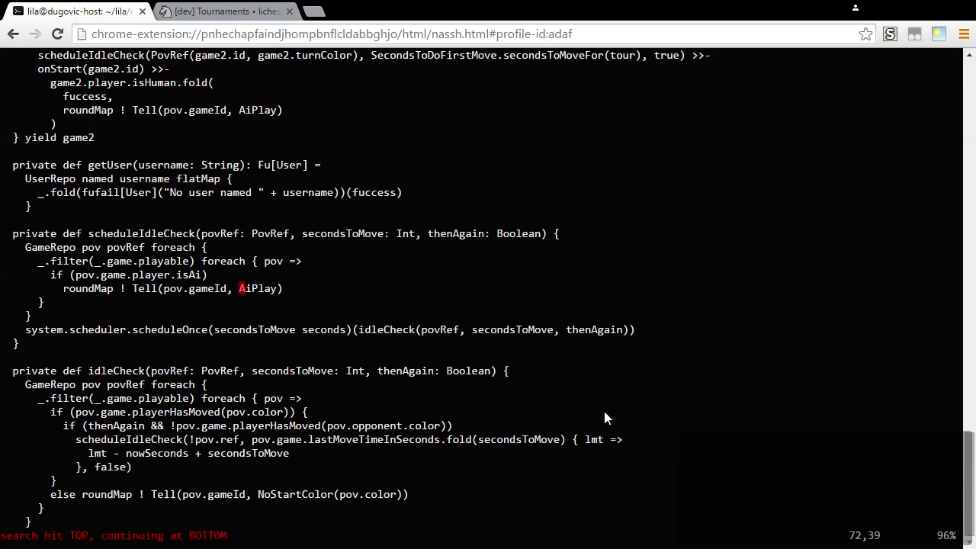
{"action": "key", "text": "n"}
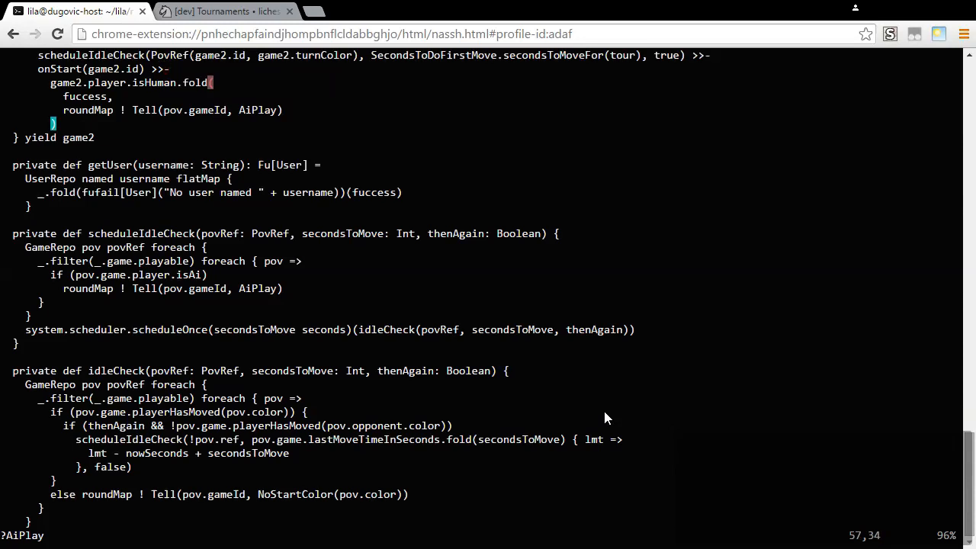
{"action": "left_click", "coordinate": [241, 261]}
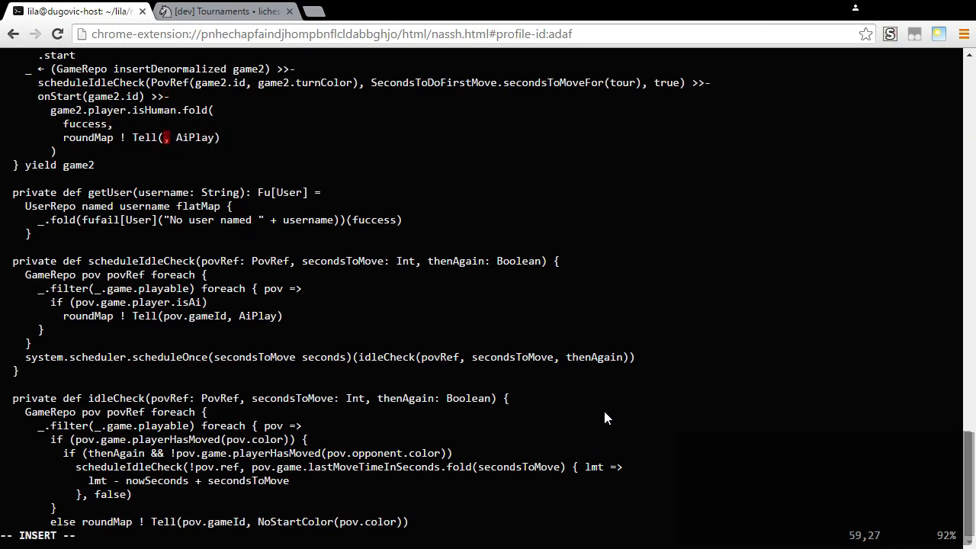
{"action": "type", "text": "game2.i"}
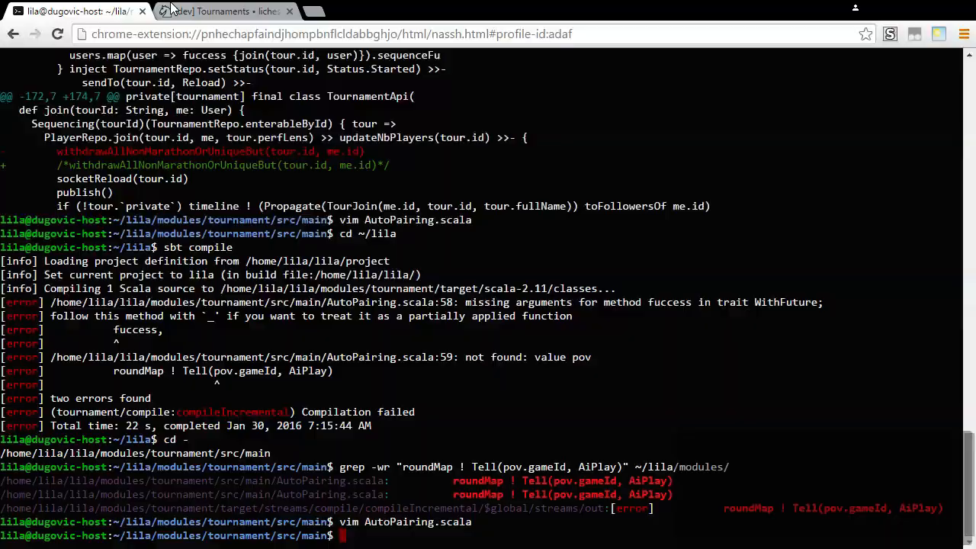
Recompile with sbt from ~/lila, leaving only the fuccess missing-arguments error in AutoPairing.scala.
{"action": "left_click", "coordinate": [222, 11]}
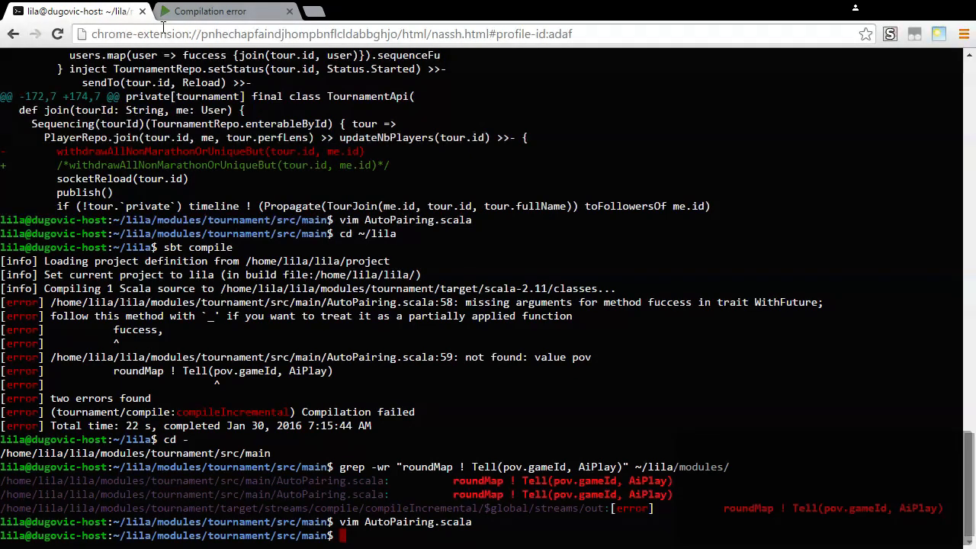
{"action": "type", "text": "cd"}
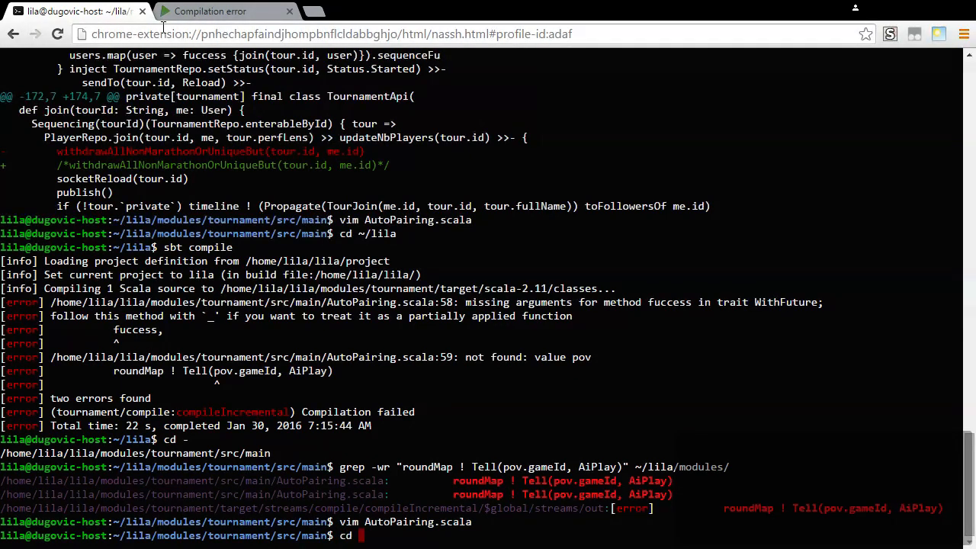
{"action": "type", "text": "~/lila"}
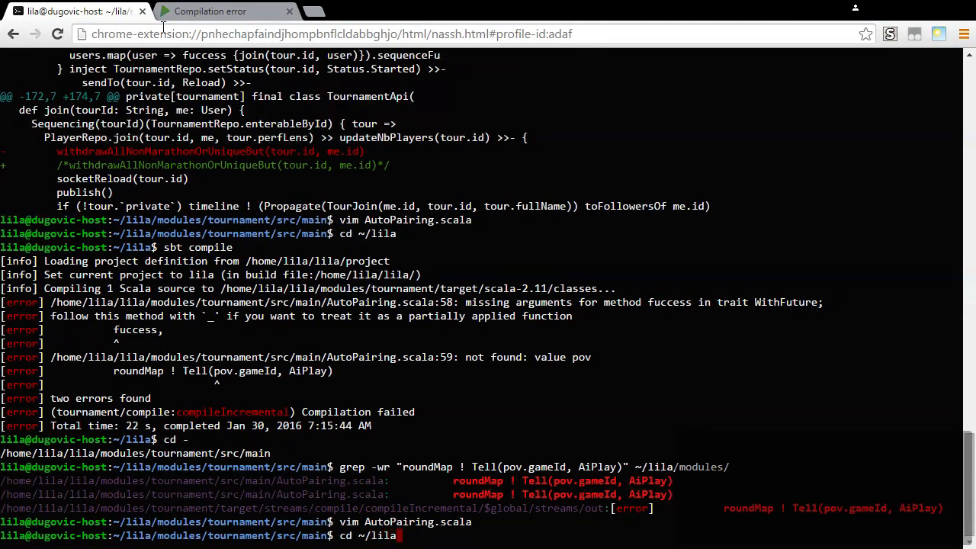
{"action": "key", "text": "Return"}
{"action": "type", "text": "sbt compile"}
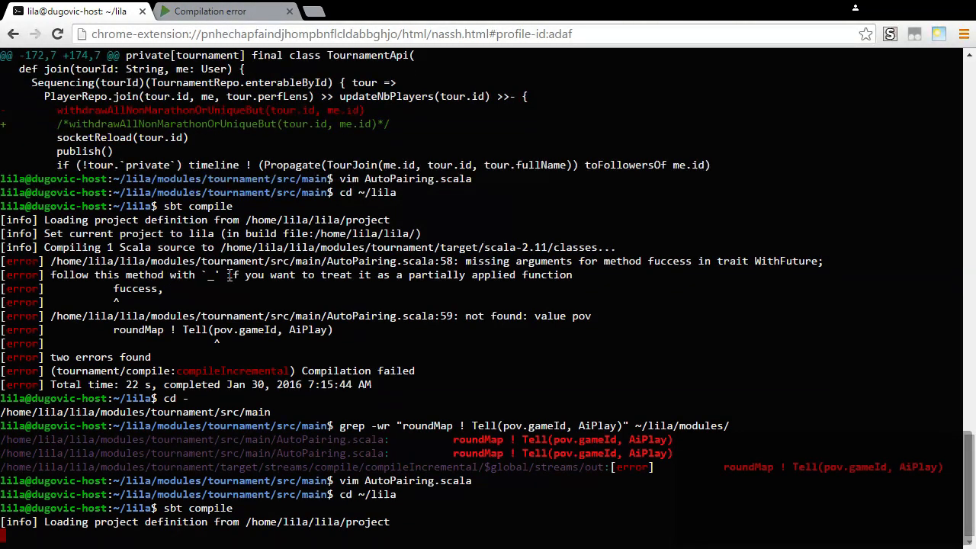
{"action": "mouse_move", "coordinate": [348, 343]}
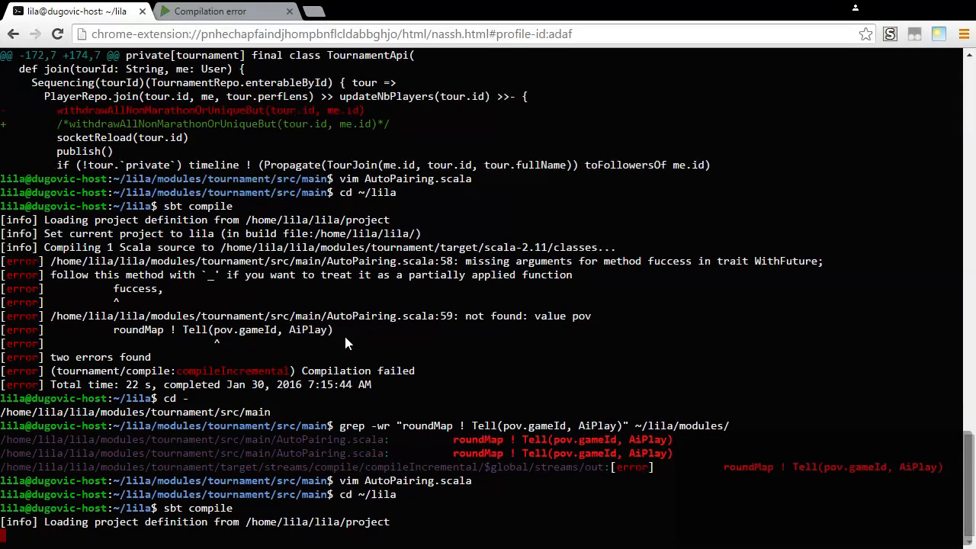
{"action": "scroll", "scroll_direction": "down", "scroll_amount": 3}
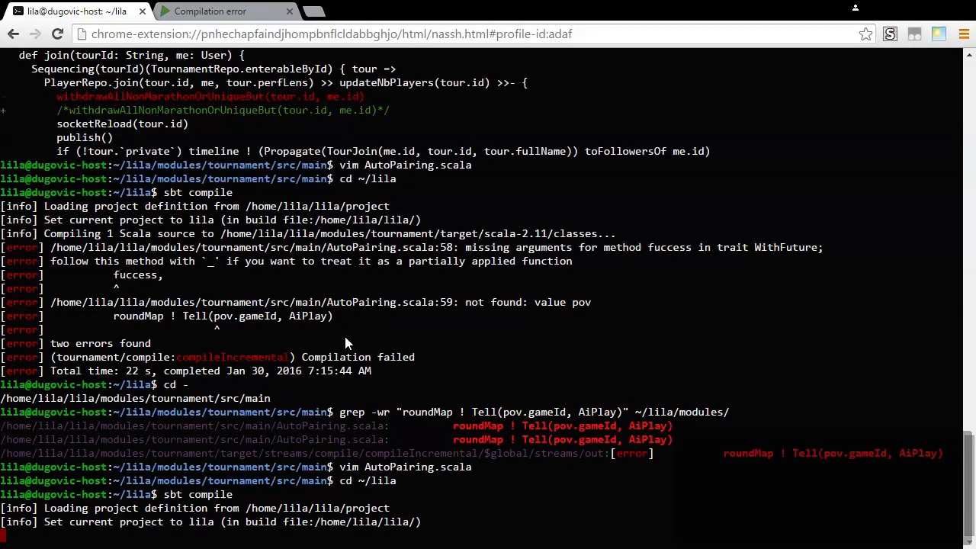
{"action": "scroll", "scroll_direction": "down", "scroll_amount": 3}
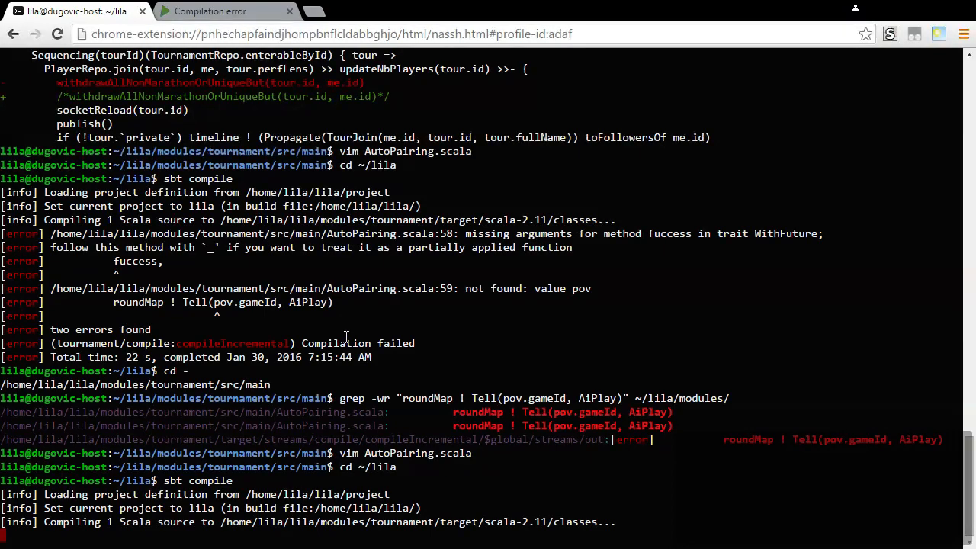
{"action": "scroll", "scroll_direction": "down", "scroll_amount": 3}
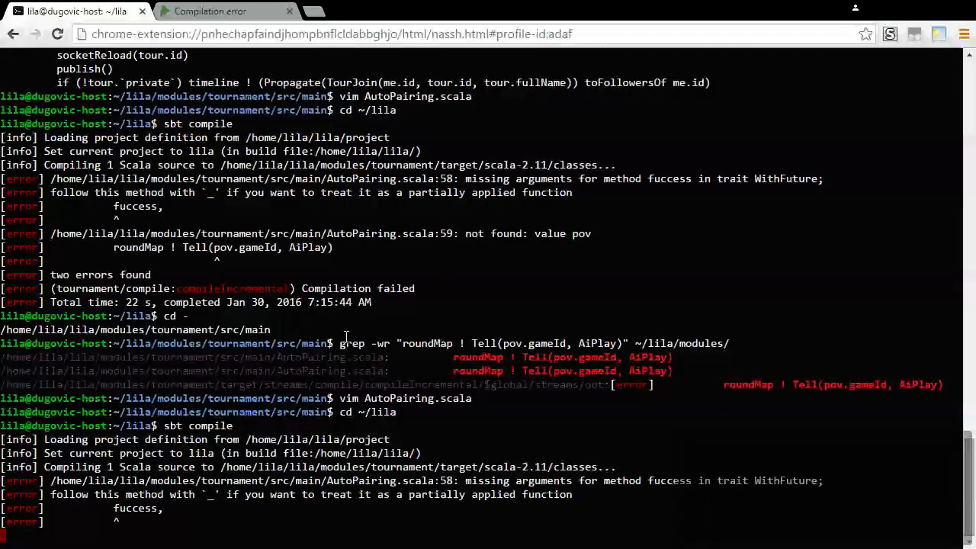
{"action": "scroll", "scroll_direction": "down", "scroll_amount": 3}
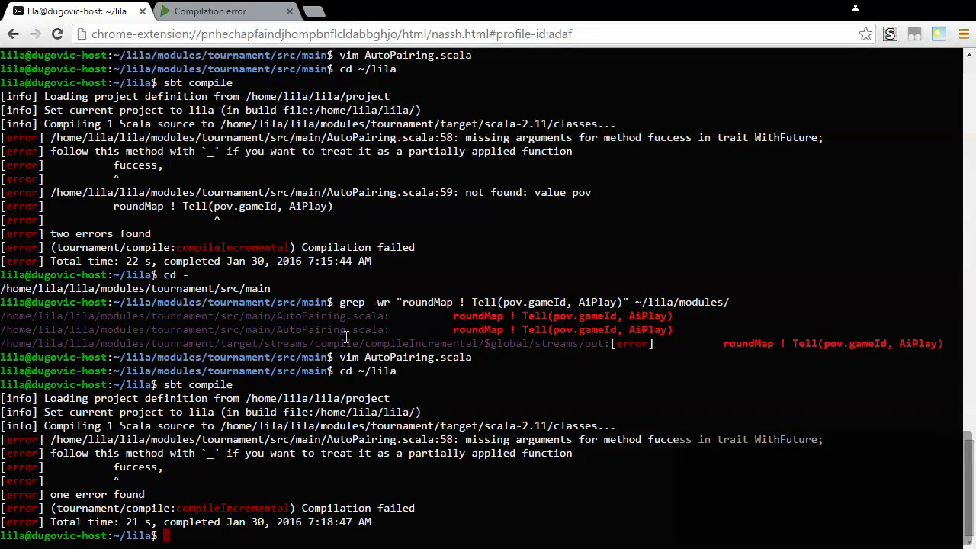
Grep -wr fuccess across modules/ --include="*.scala" to list its call sites.
{"action": "type", "text": "grep"}
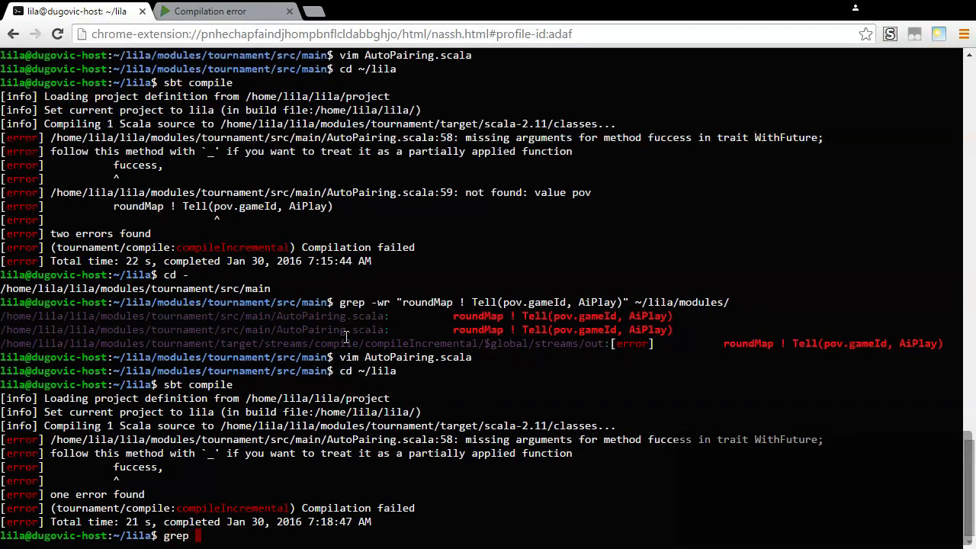
{"action": "type", "text": "-wr fucces"}
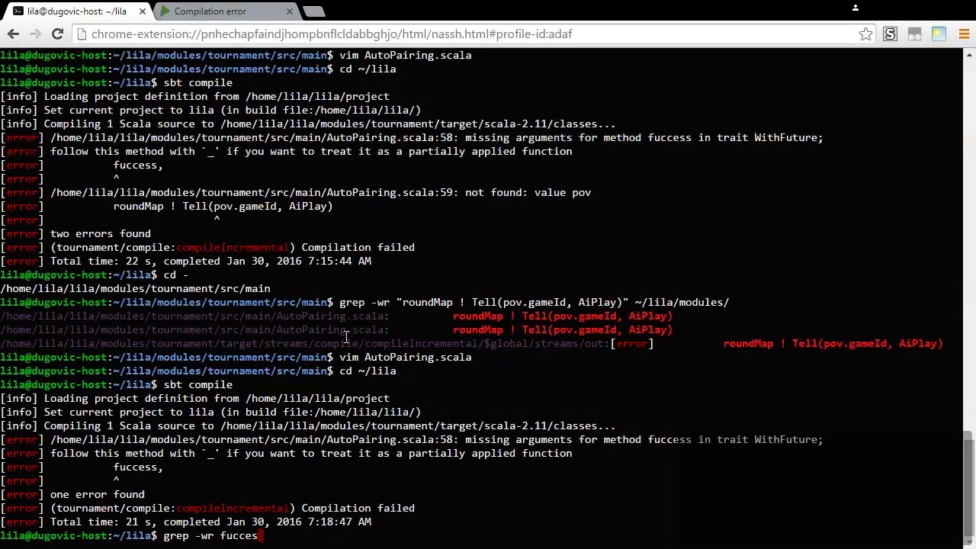
{"action": "type", "text": "modules/"}
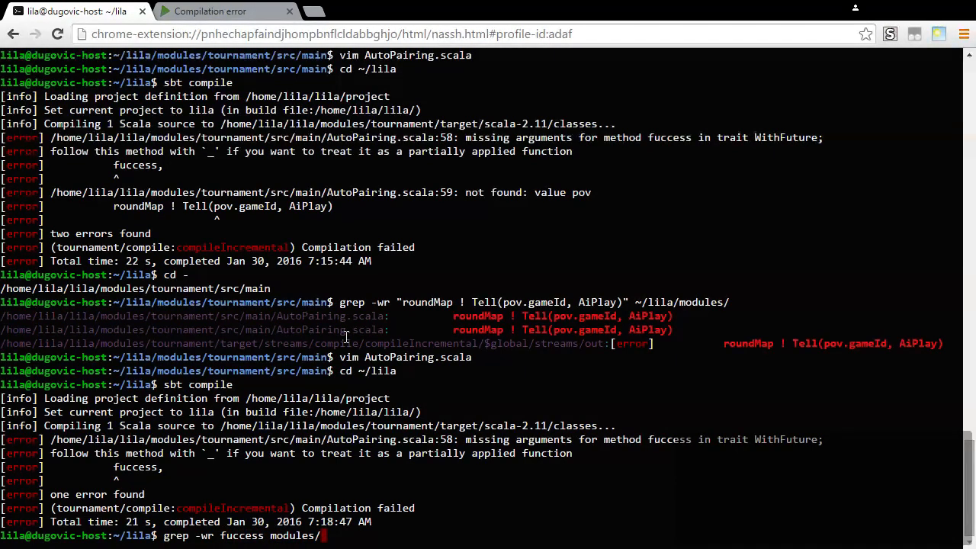
{"action": "type", "text": "--include"}
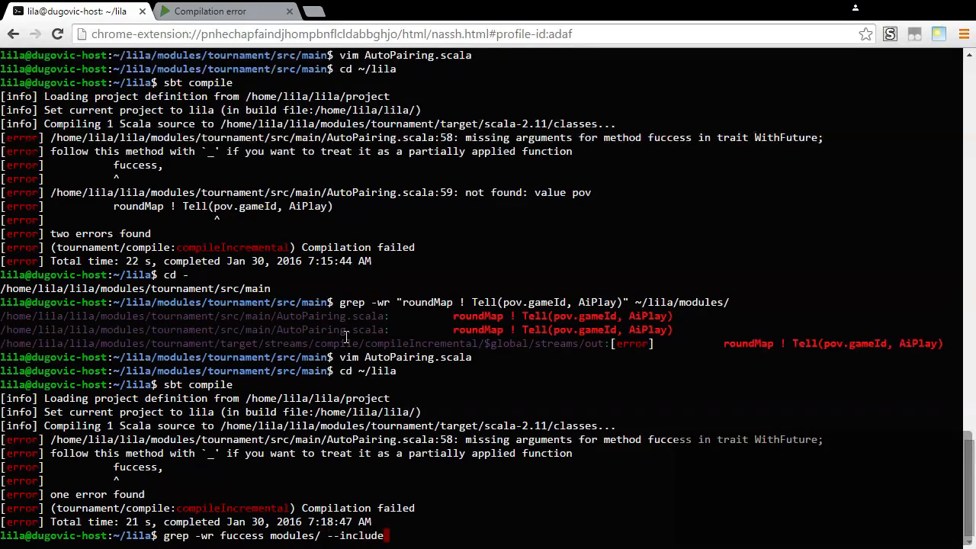
{"action": "type", "text": "\"*.scala"}
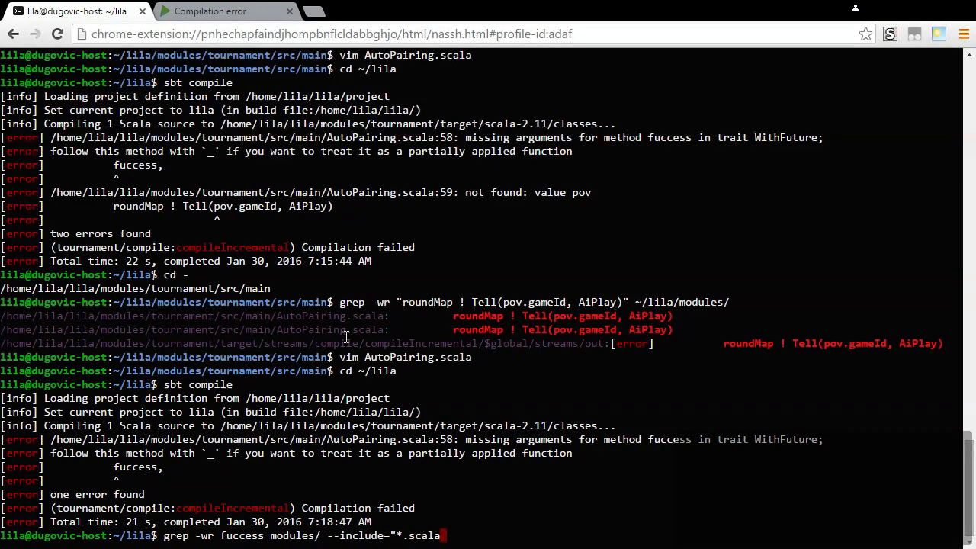
{"action": "key", "text": "Return"}
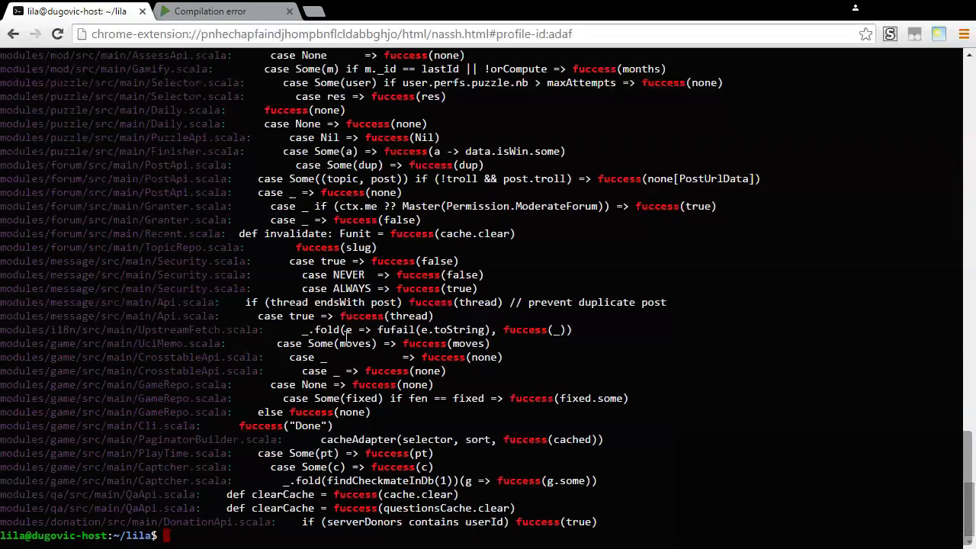
Rerun the fuccess grep piped through grep Fu and scroll back through the matching call sites.
{"action": "type", "text": "grep -wr fuccess modules/ --include=\"*.scala\" |"}
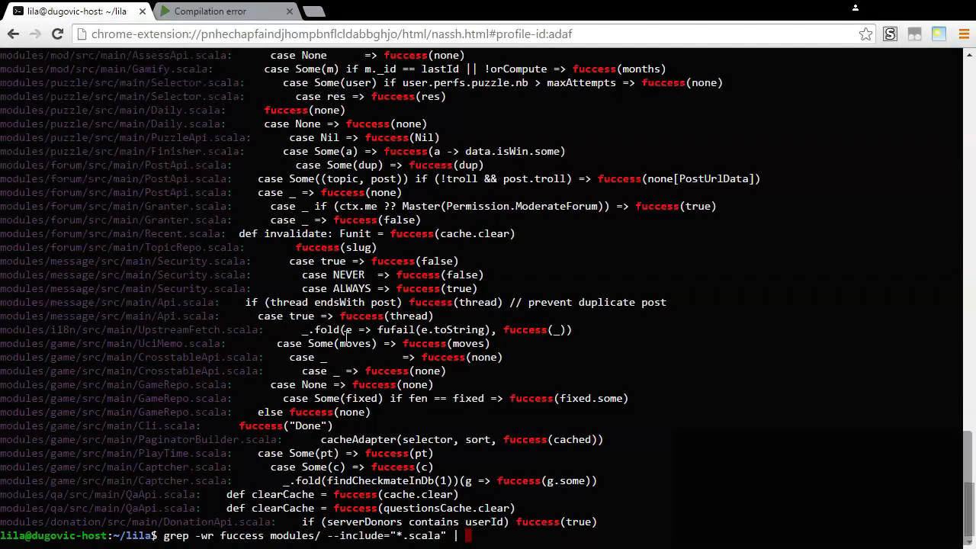
{"action": "type", "text": "grep Fu"}
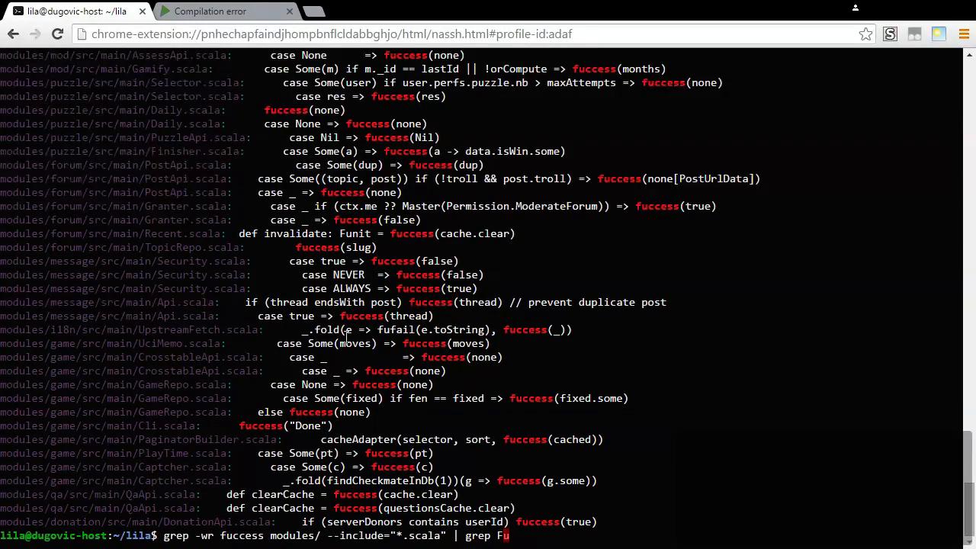
{"action": "key", "text": "Return"}
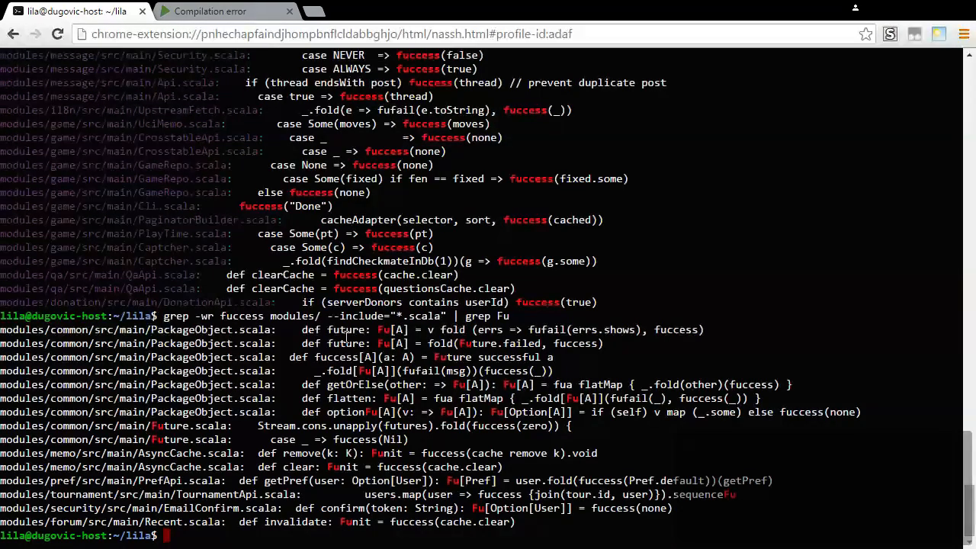
{"action": "scroll", "scroll_direction": "up", "scroll_amount": 3}
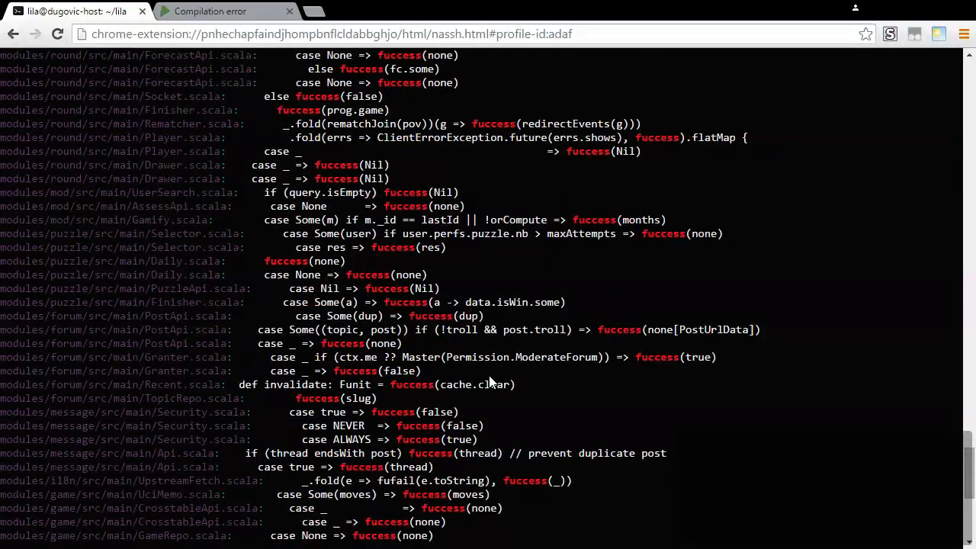
{"action": "scroll", "scroll_direction": "up", "scroll_amount": 3}
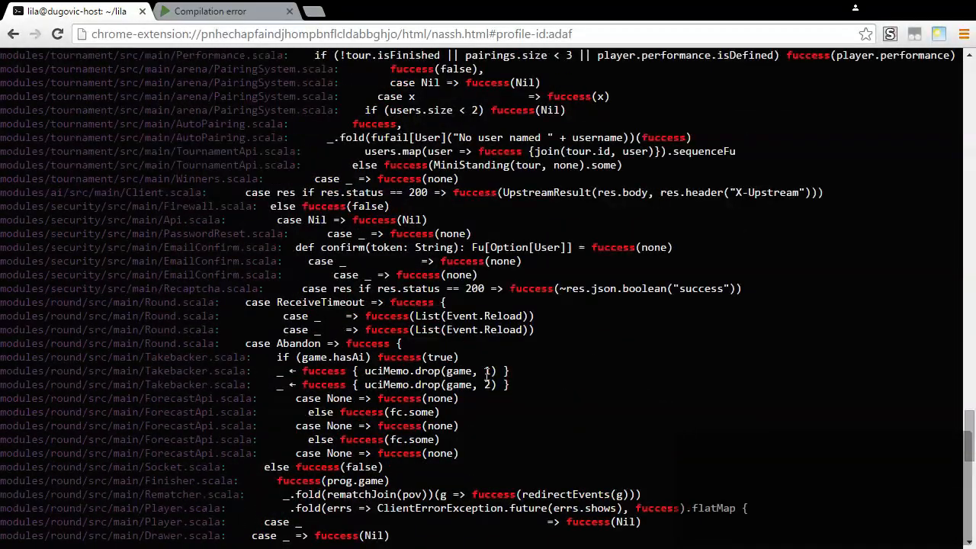
{"action": "scroll", "scroll_direction": "up", "scroll_amount": 3}
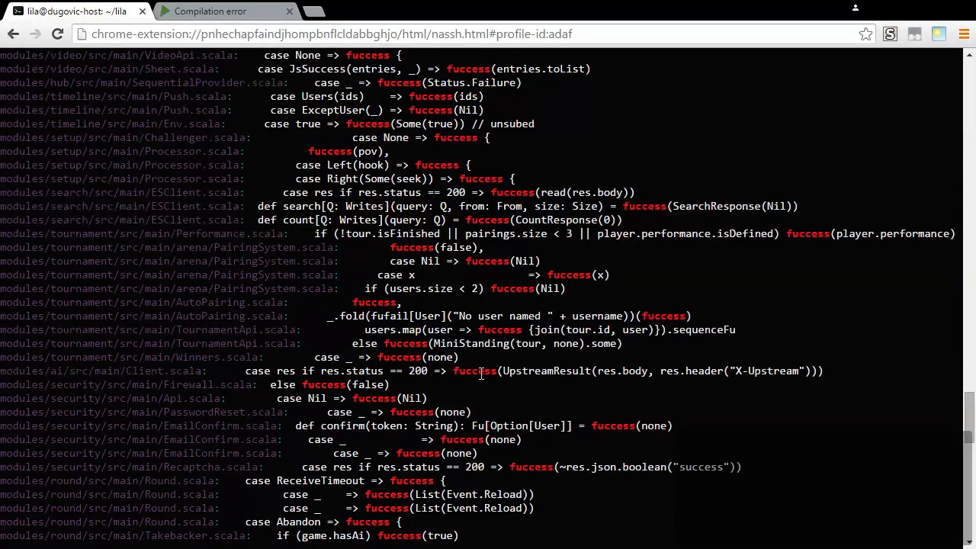
{"action": "mouse_move", "coordinate": [367, 343]}
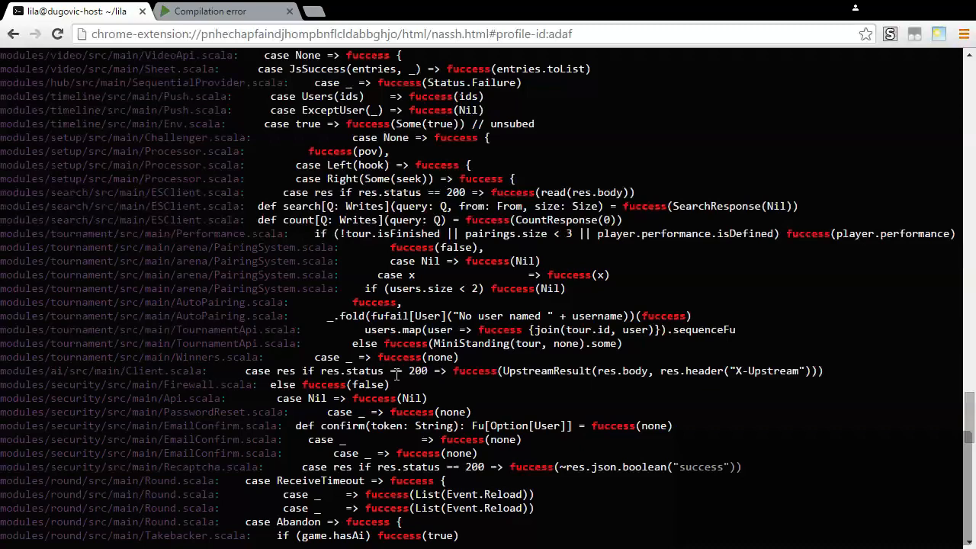
{"action": "double_click", "coordinate": [399, 357]}
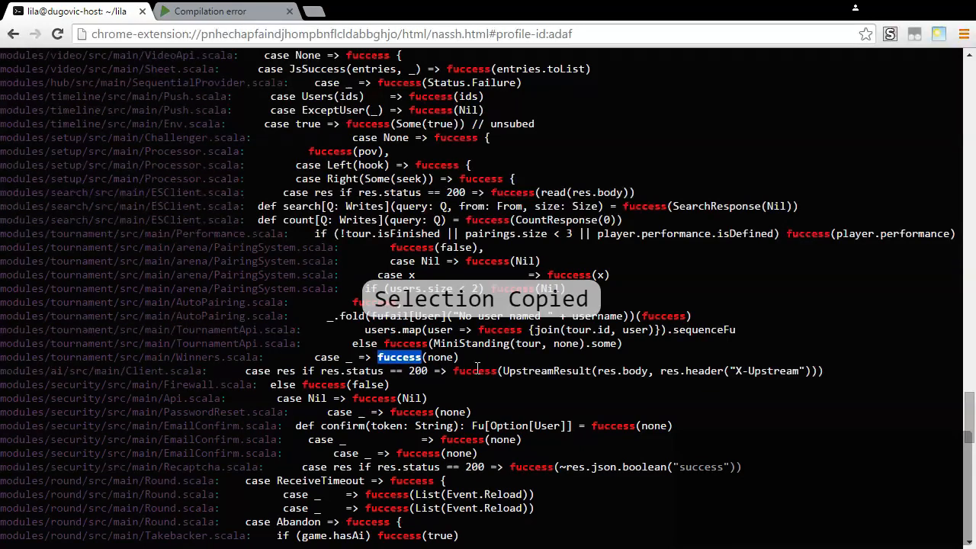
{"action": "mouse_move", "coordinate": [694, 262]}
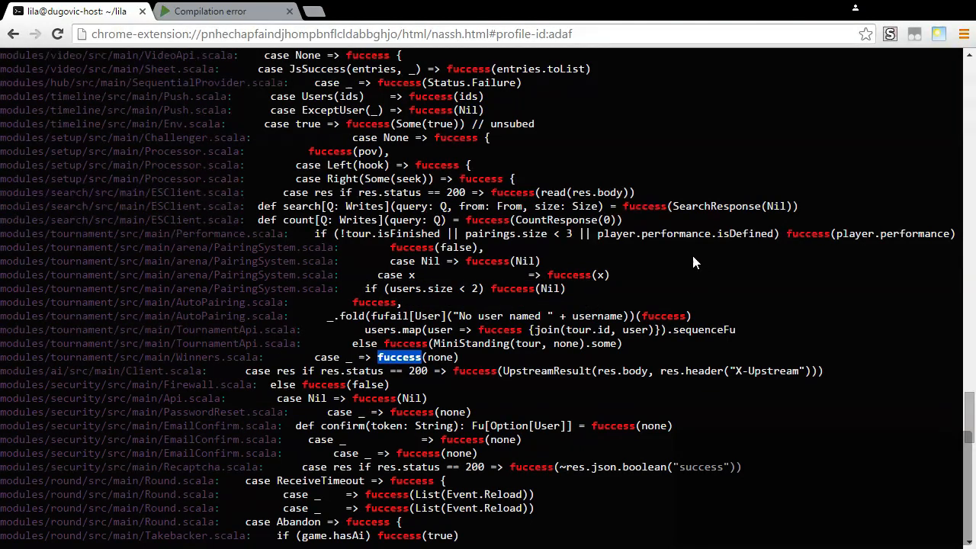
{"action": "scroll", "scroll_direction": "up", "scroll_amount": 3}
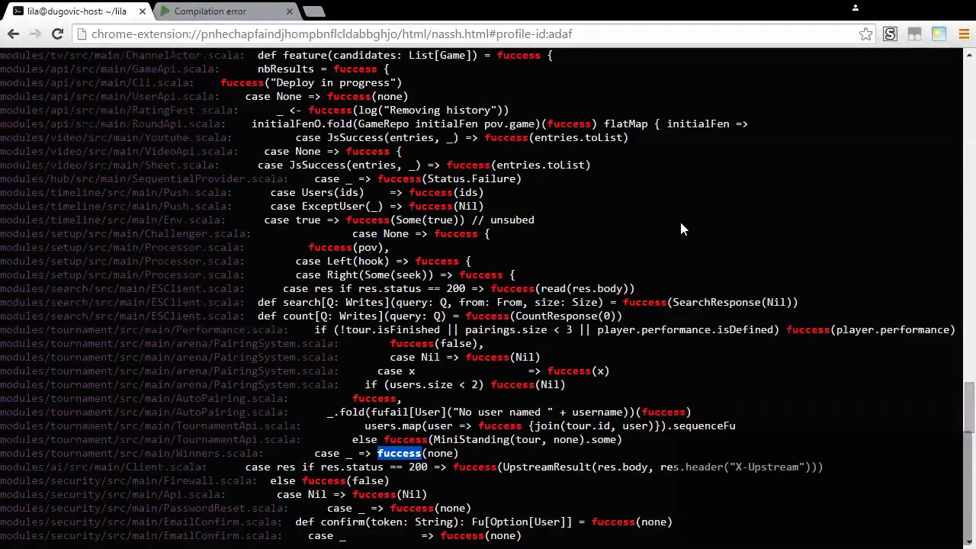
{"action": "scroll", "scroll_direction": "up", "scroll_amount": 3}
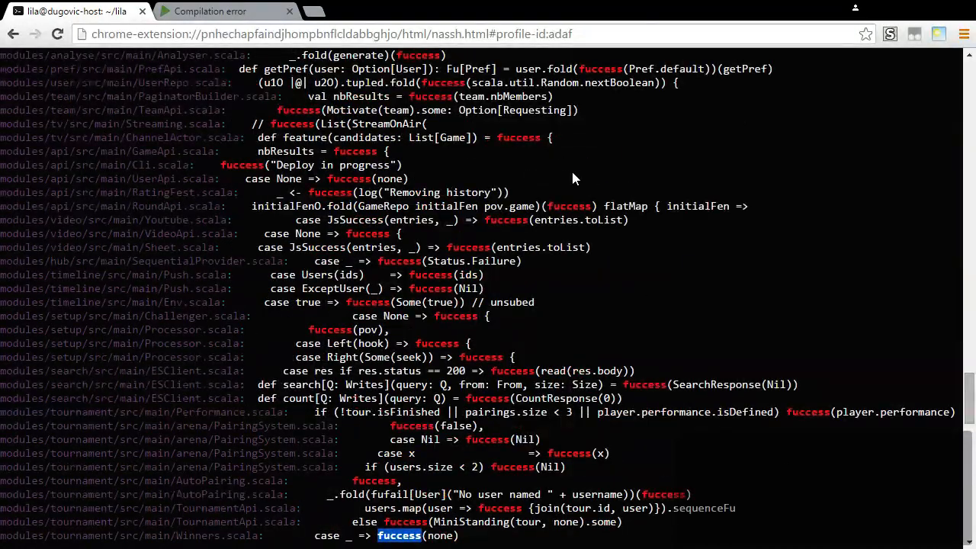
{"action": "mouse_move", "coordinate": [547, 201]}
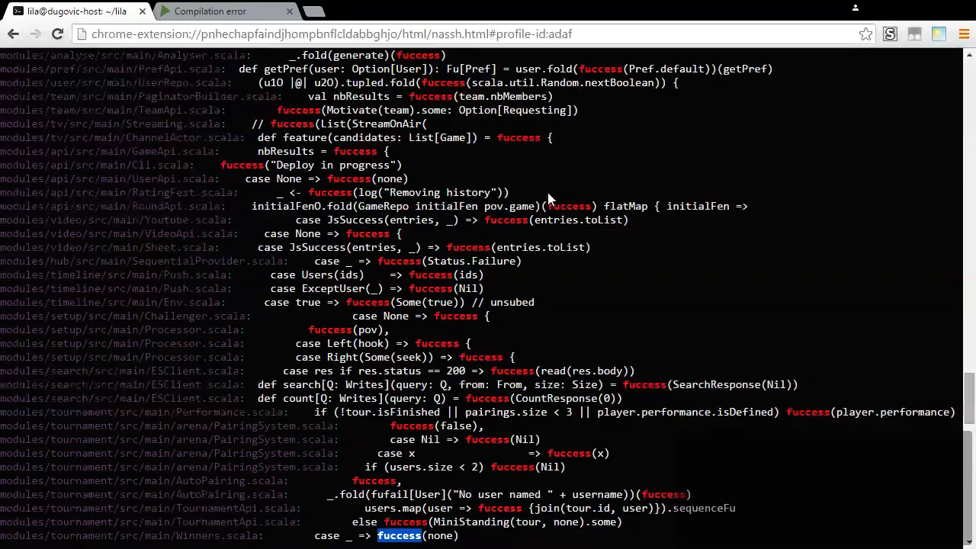
{"action": "scroll", "scroll_direction": "up", "scroll_amount": 3}
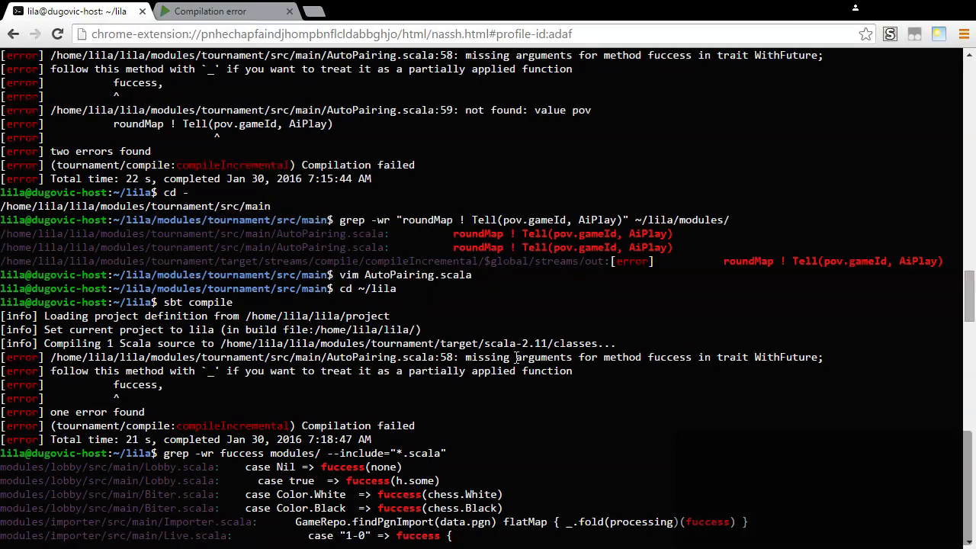
{"action": "mouse_move", "coordinate": [653, 363]}
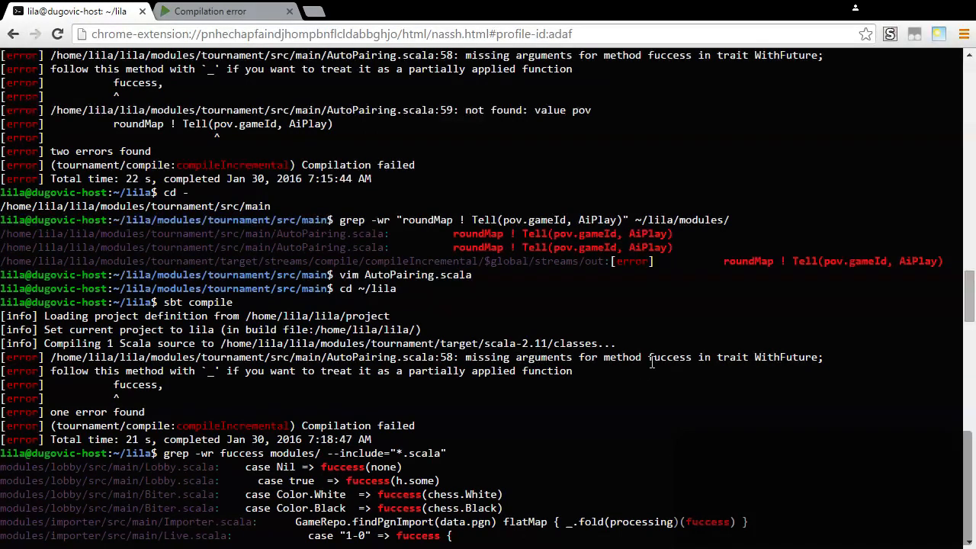
{"action": "mouse_move", "coordinate": [644, 378]}
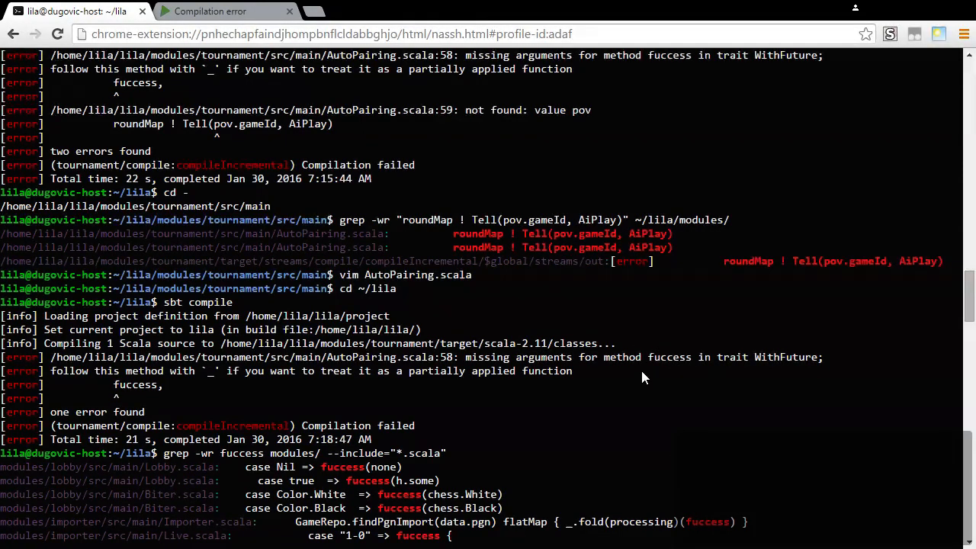
{"action": "mouse_move", "coordinate": [677, 381]}
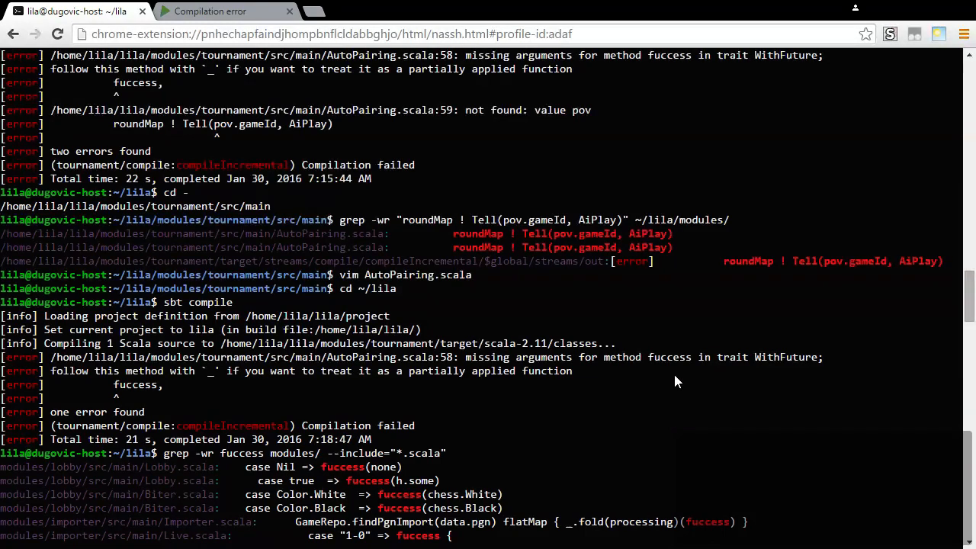
{"action": "mouse_move", "coordinate": [794, 420]}
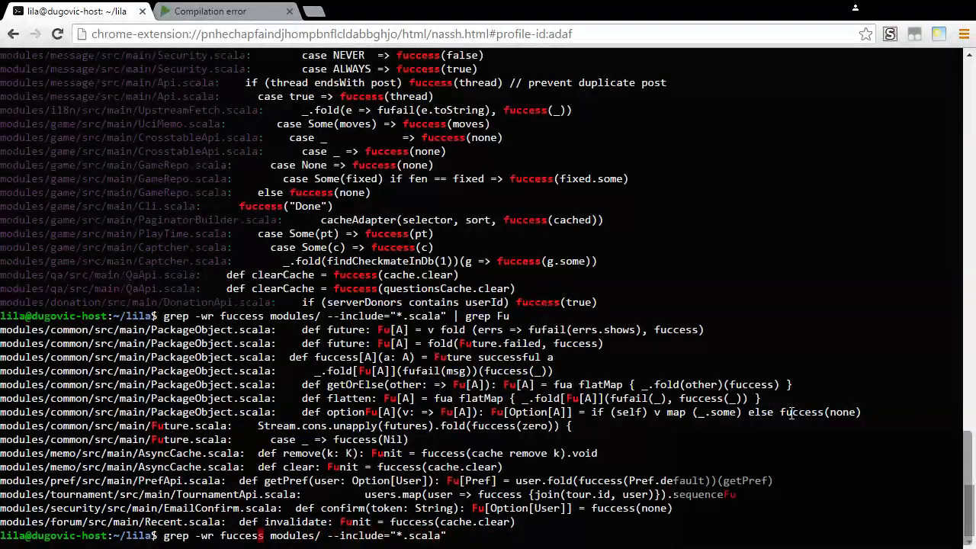
Grep for "def fuccess", locating its Future successful definition in PackageObject.scala, then cd back toward the tournament folder.
{"action": "type", "text": "\"def"}
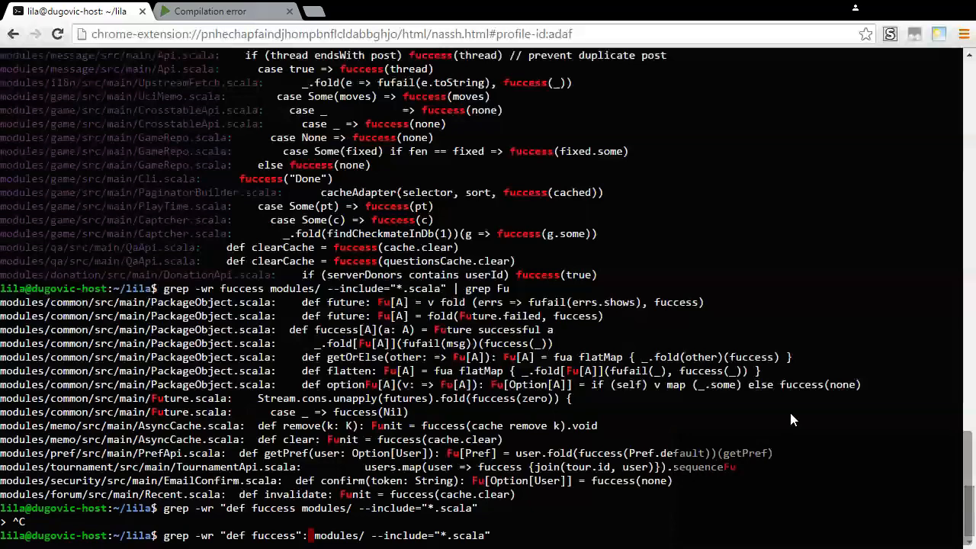
{"action": "key", "text": "Return"}
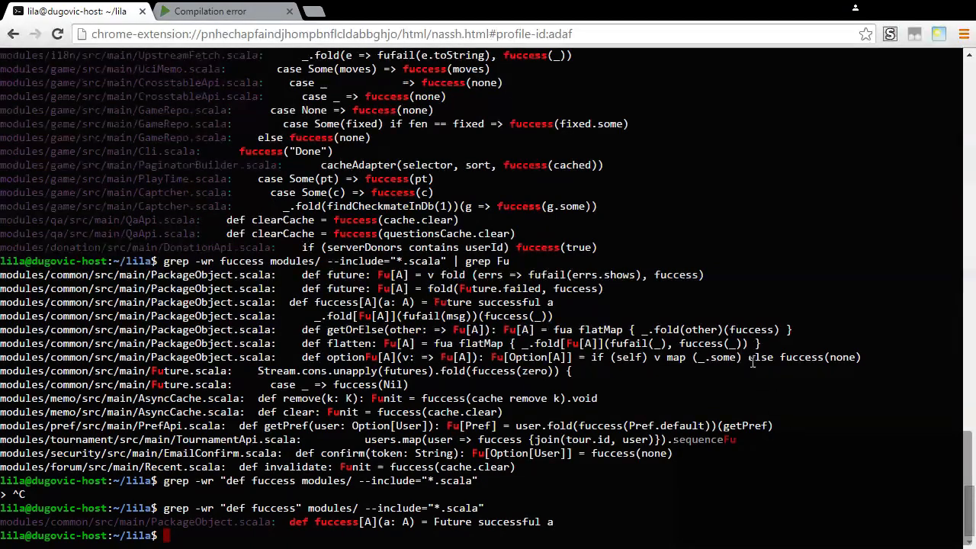
{"action": "mouse_move", "coordinate": [701, 322]}
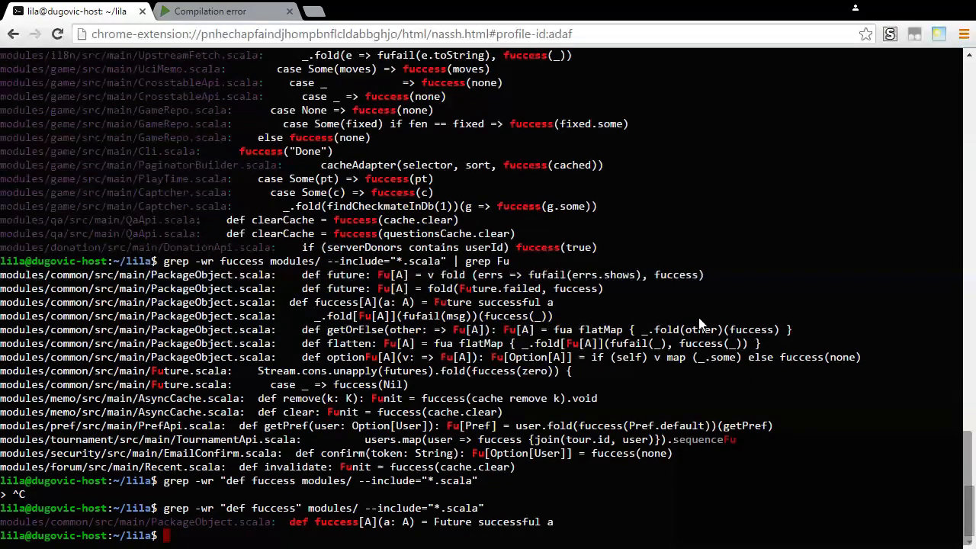
{"action": "scroll", "scroll_direction": "up", "scroll_amount": 3}
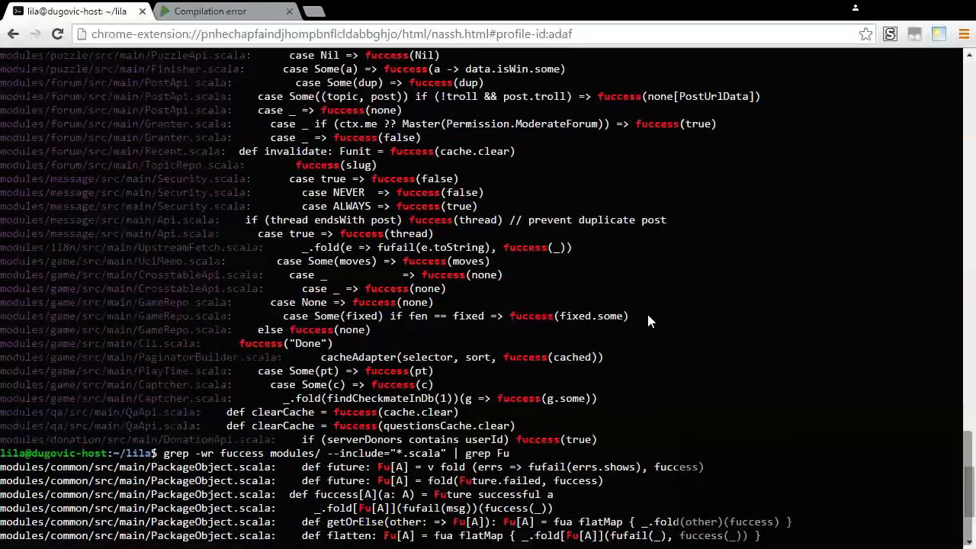
{"action": "mouse_move", "coordinate": [628, 282]}
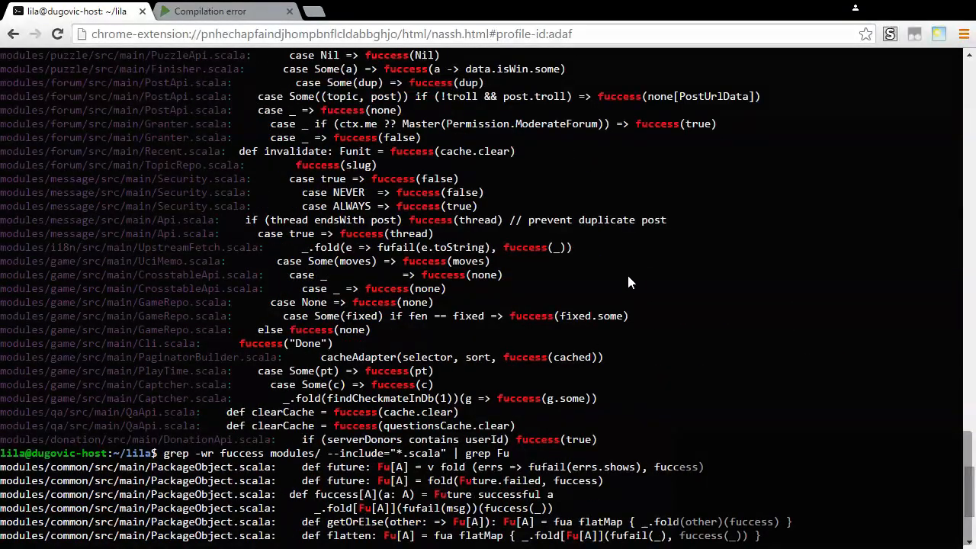
{"action": "scroll", "scroll_direction": "up", "scroll_amount": 3}
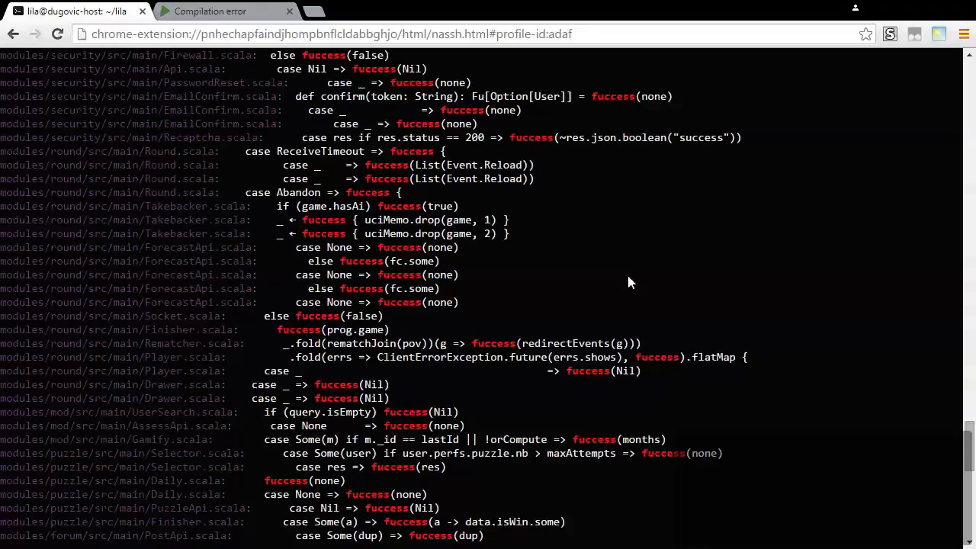
{"action": "scroll", "scroll_direction": "down", "scroll_amount": 3}
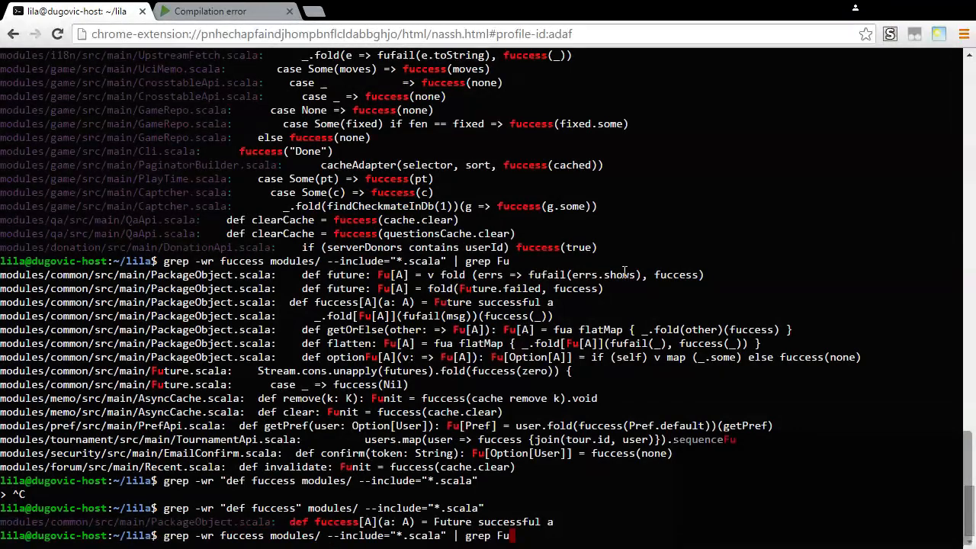
{"action": "type", "text": "cd ~/lila"}
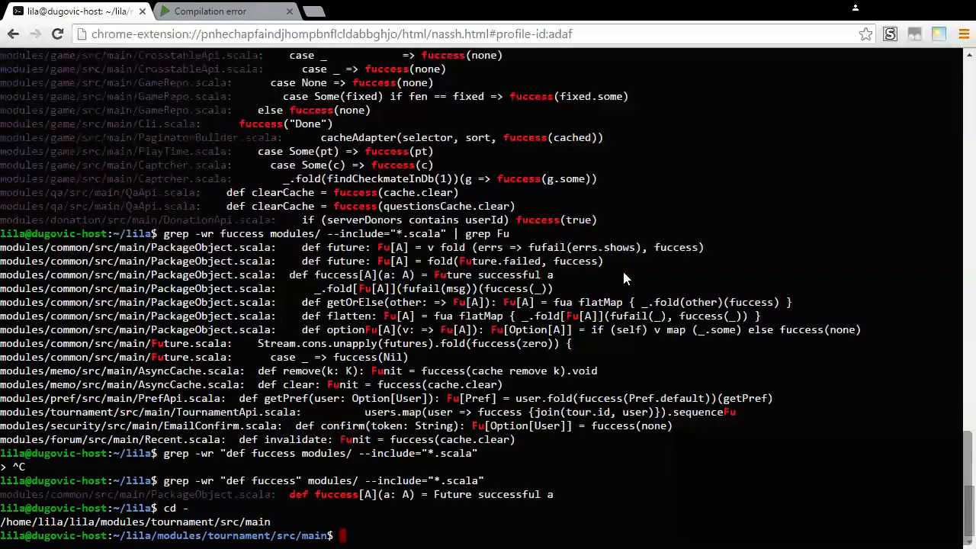
Reopen AutoPairing.scala in vim to inspect the bare fuccess call inside game2.player.isHuman.fold, then return to the prompt.
{"action": "type", "text": "cd ~/lila"}
{"action": "type", "text": "/AiPlay"}
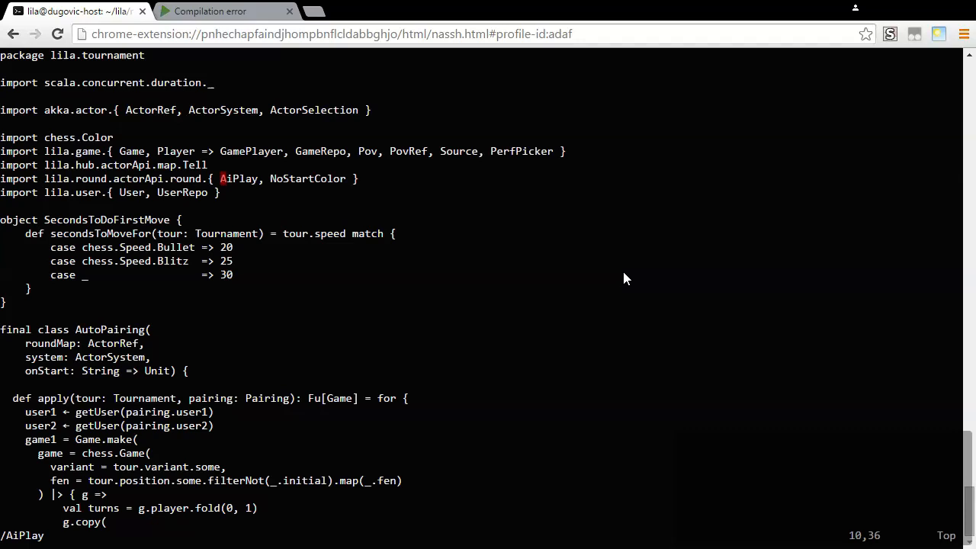
{"action": "scroll", "scroll_direction": "down", "scroll_amount": 3}
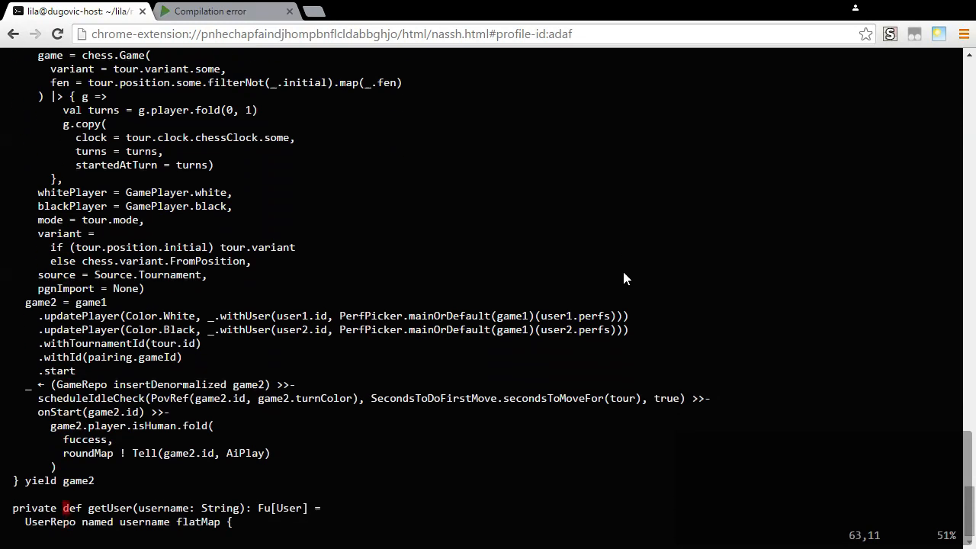
{"action": "scroll", "scroll_direction": "down", "scroll_amount": 3}
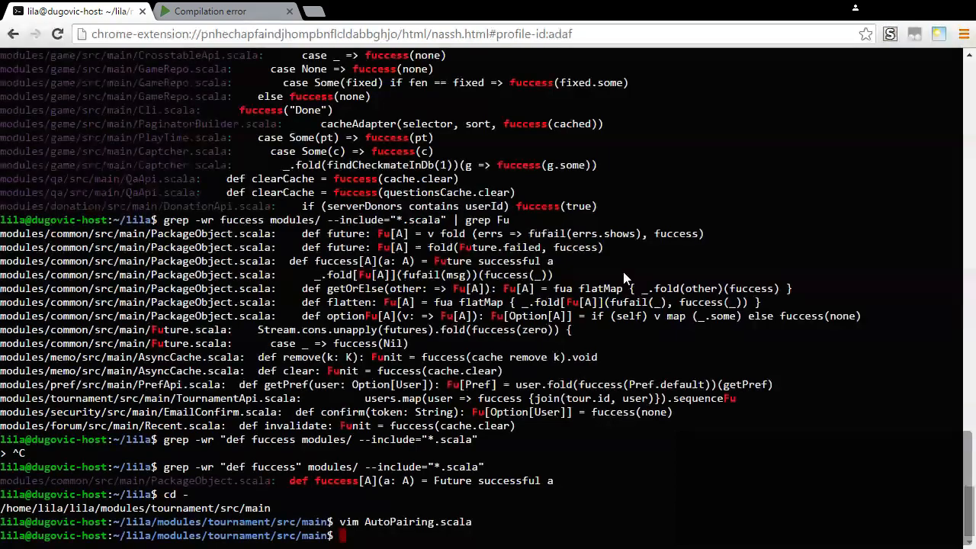
{"action": "scroll", "scroll_direction": "up", "scroll_amount": 3}
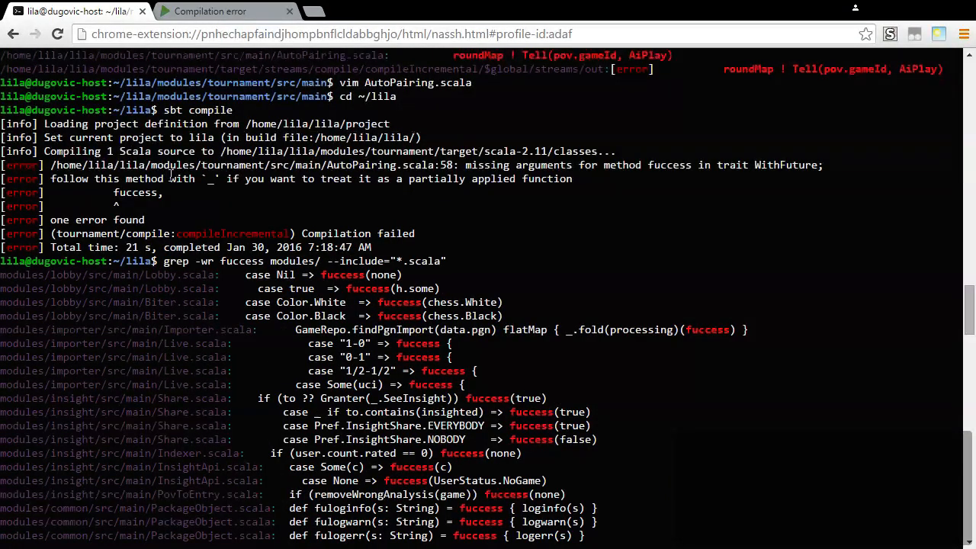
{"action": "mouse_move", "coordinate": [261, 197]}
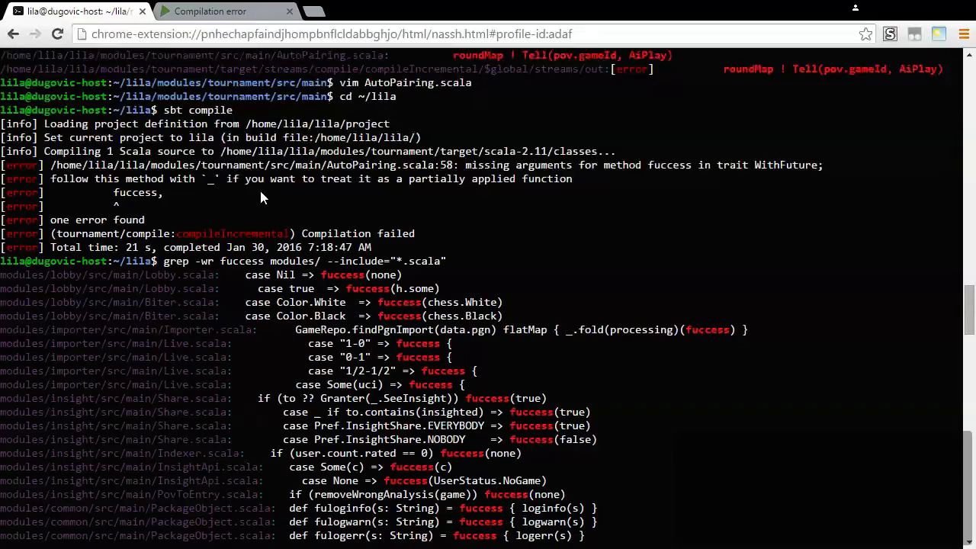
{"action": "mouse_move", "coordinate": [521, 252]}
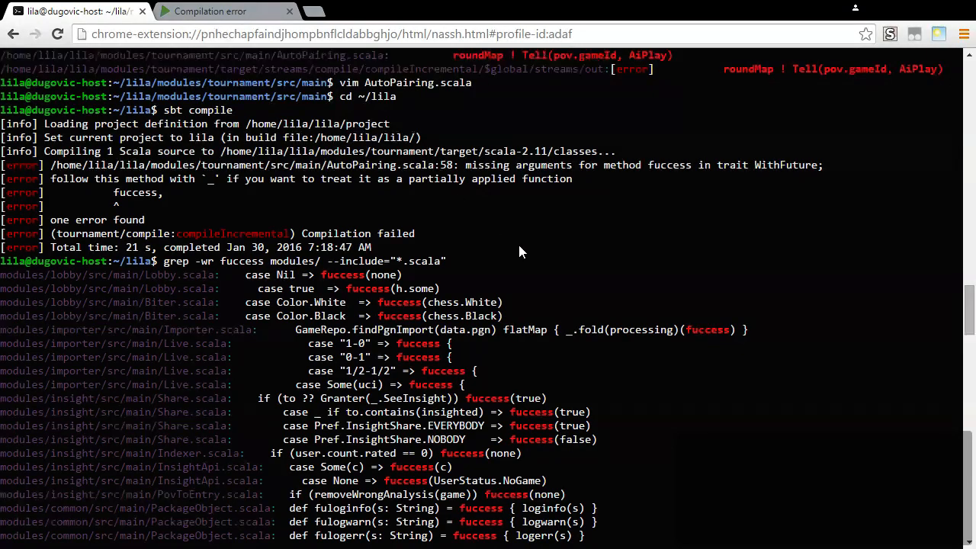
{"action": "scroll", "scroll_direction": "down", "scroll_amount": 3}
{"action": "type", "text": "vim AutoPairing.scala"}
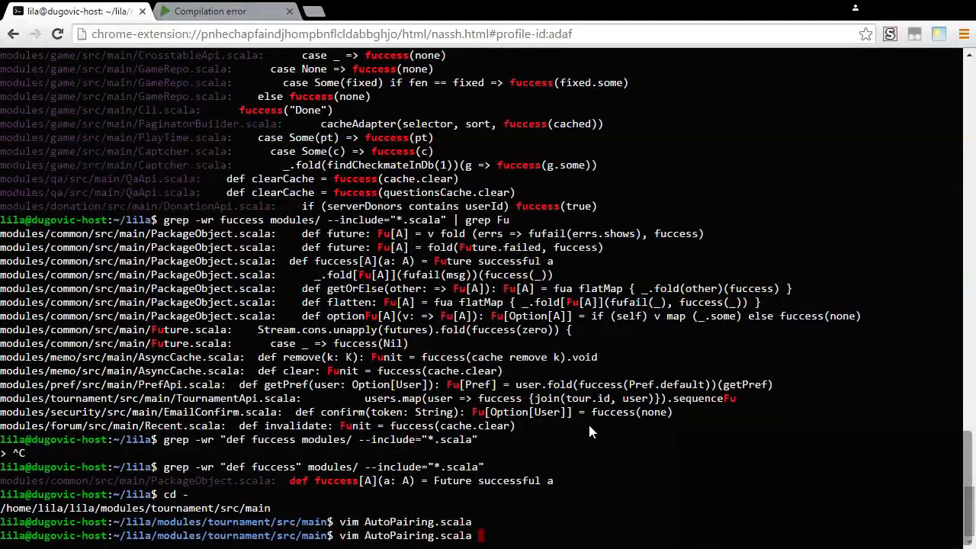
{"action": "key", "text": "Return"}
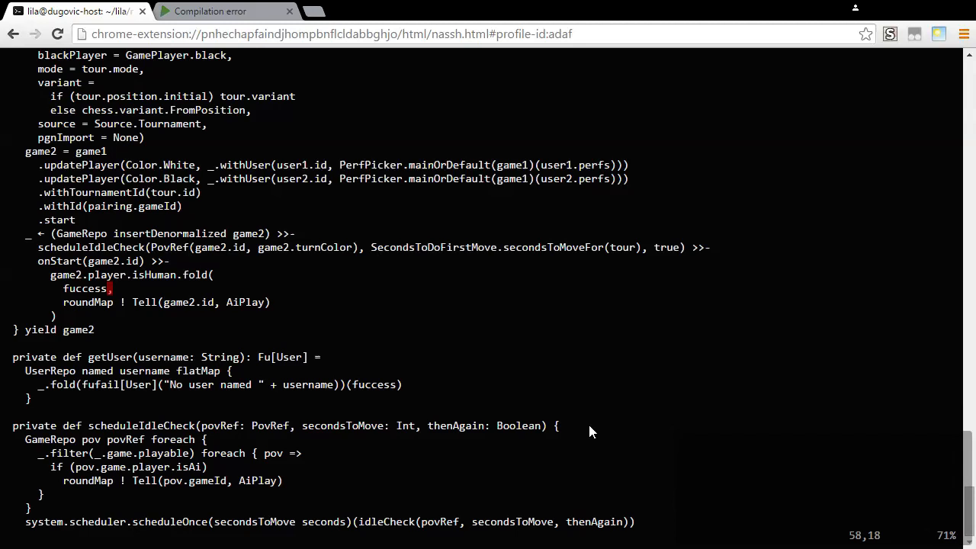
{"action": "key", "text": "i"}
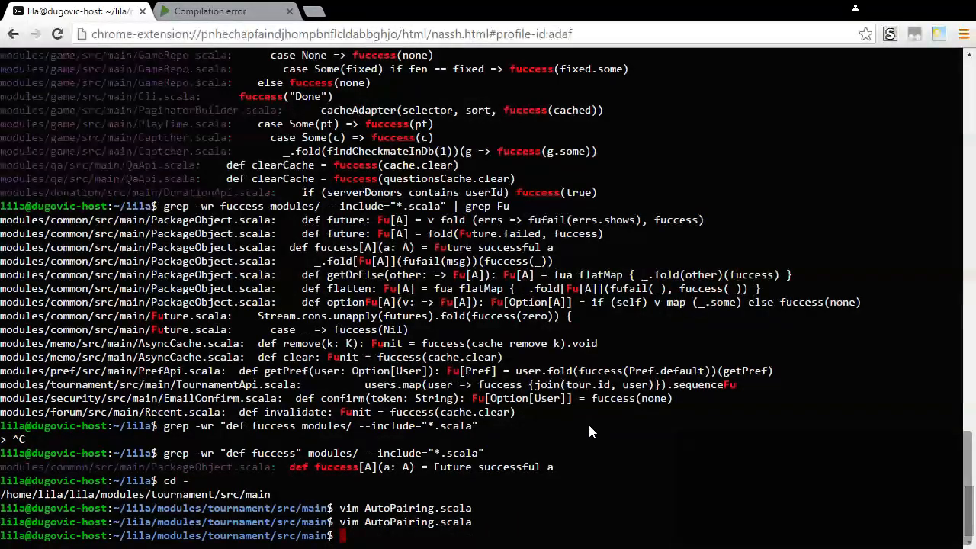
Run sbt compile from ~/lila to a [success] result, then cd - back to modules/tournament/src/main.
{"action": "type", "text": "sbt compile"}
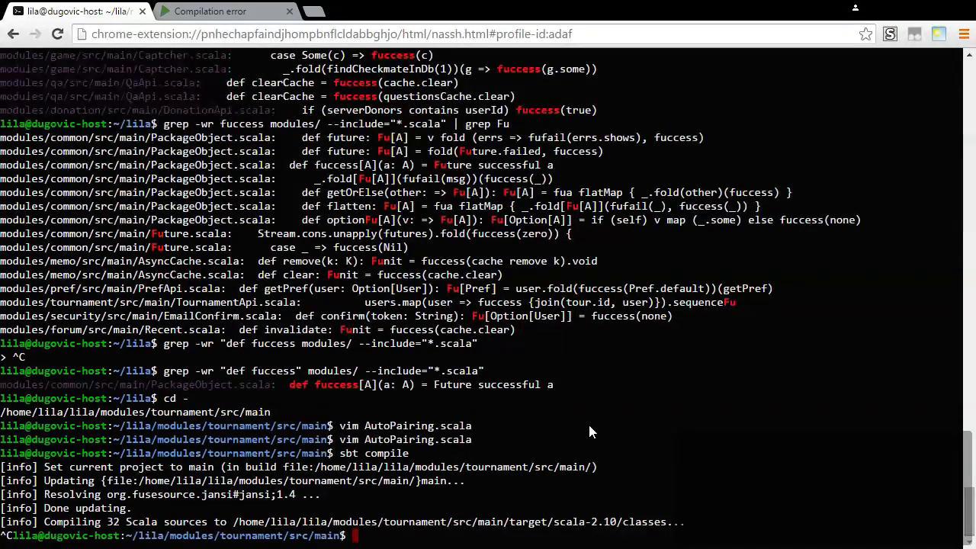
{"action": "type", "text": "cd ~/lila"}
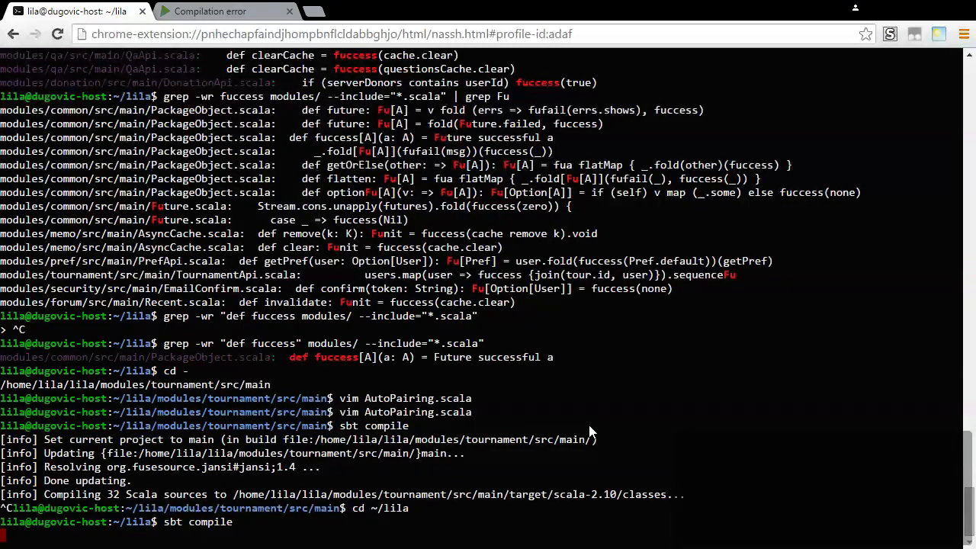
{"action": "scroll", "scroll_direction": "down", "scroll_amount": 3}
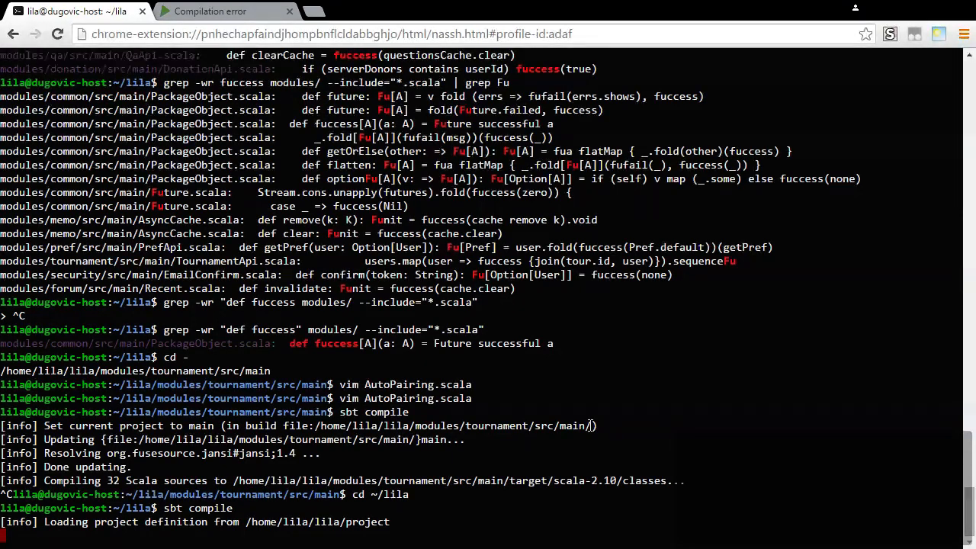
{"action": "scroll", "scroll_direction": "down", "scroll_amount": 3}
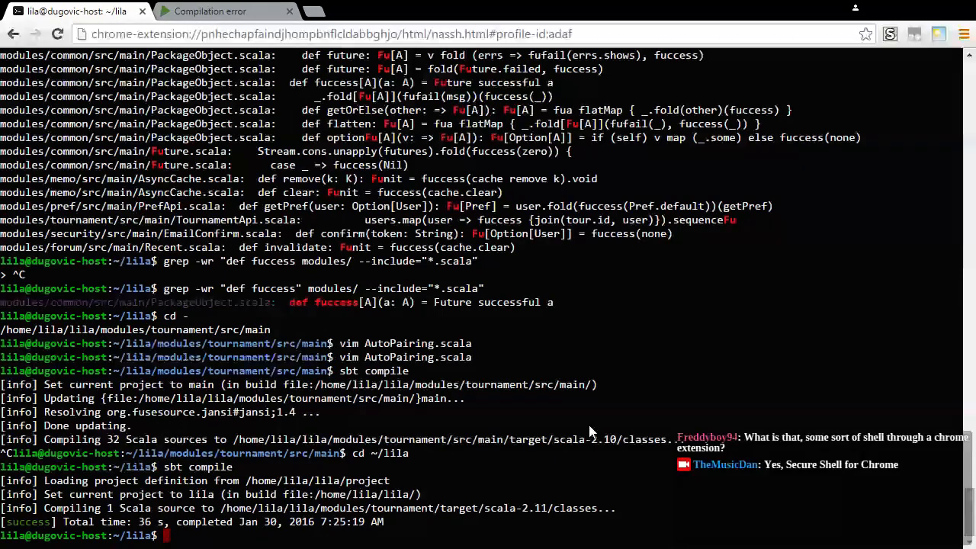
{"action": "type", "text": "cd -"}
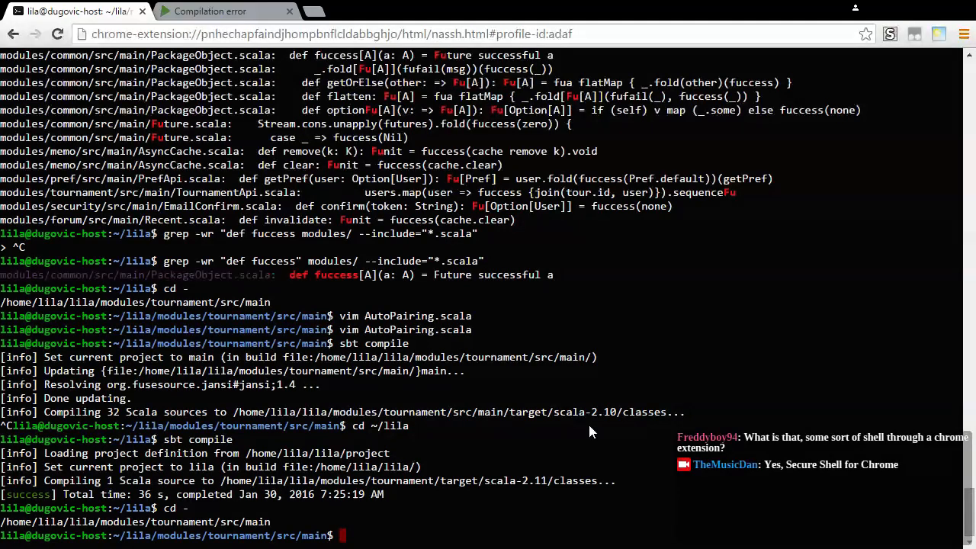
Compile with sbt and display the git diff of AutoPairing.scala.
{"action": "type", "text": "sbt compile"}
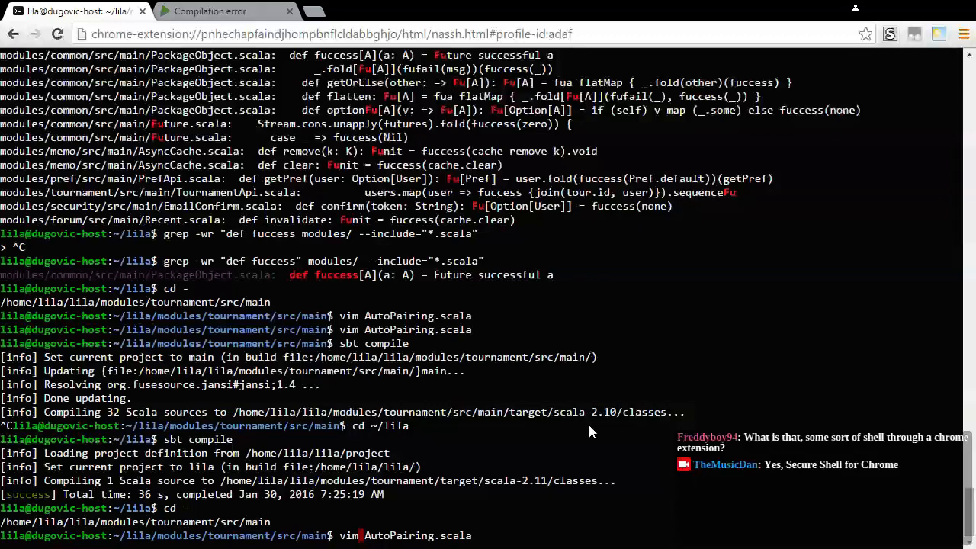
{"action": "type", "text": "dif"}
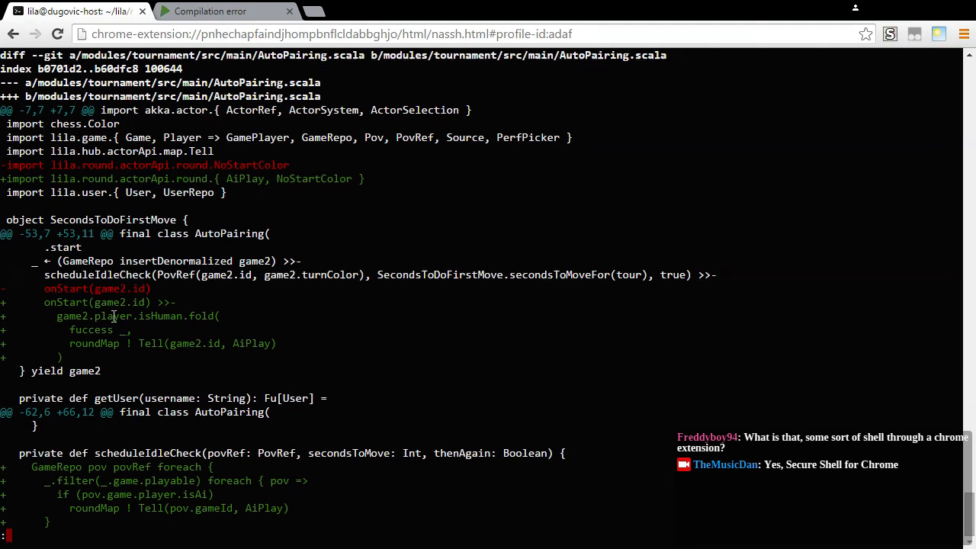
{"action": "mouse_move", "coordinate": [146, 366]}
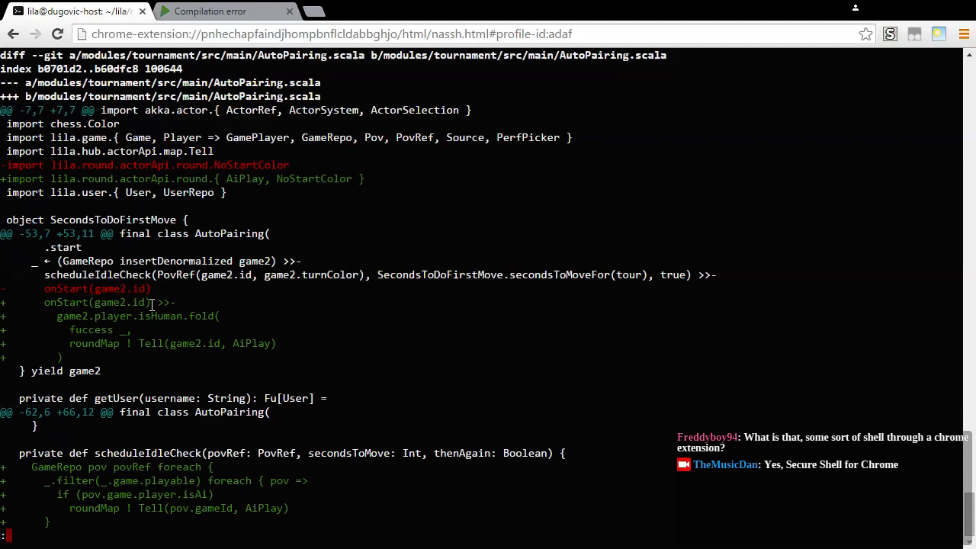
{"action": "mouse_move", "coordinate": [161, 360]}
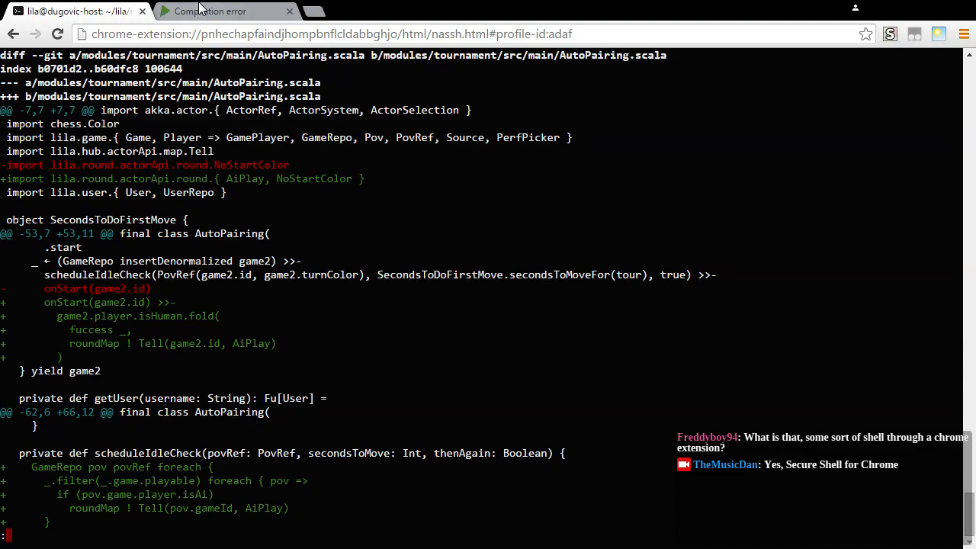
Glance at the compilation error tab, then return to the shell to finish reviewing and quit the diff.
{"action": "left_click", "coordinate": [211, 11]}
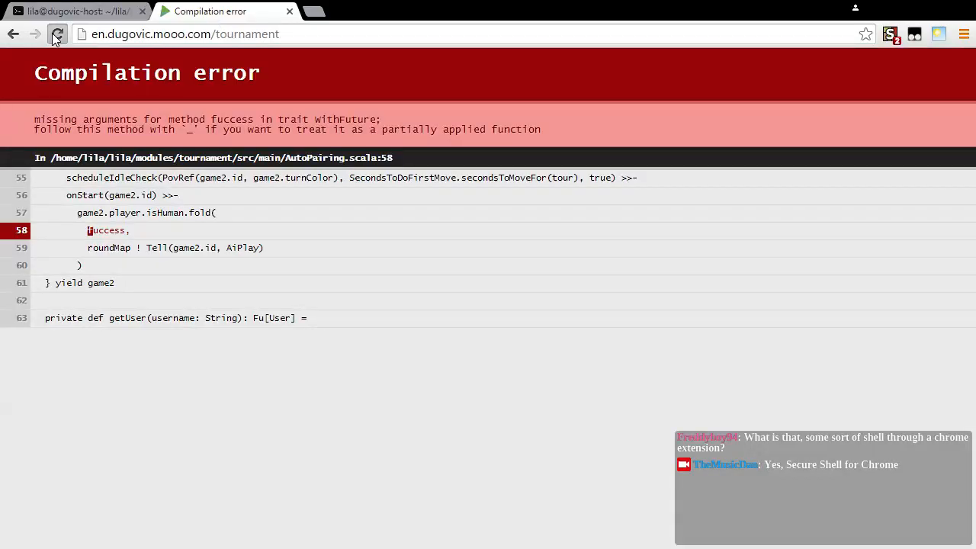
{"action": "left_click", "coordinate": [76, 11]}
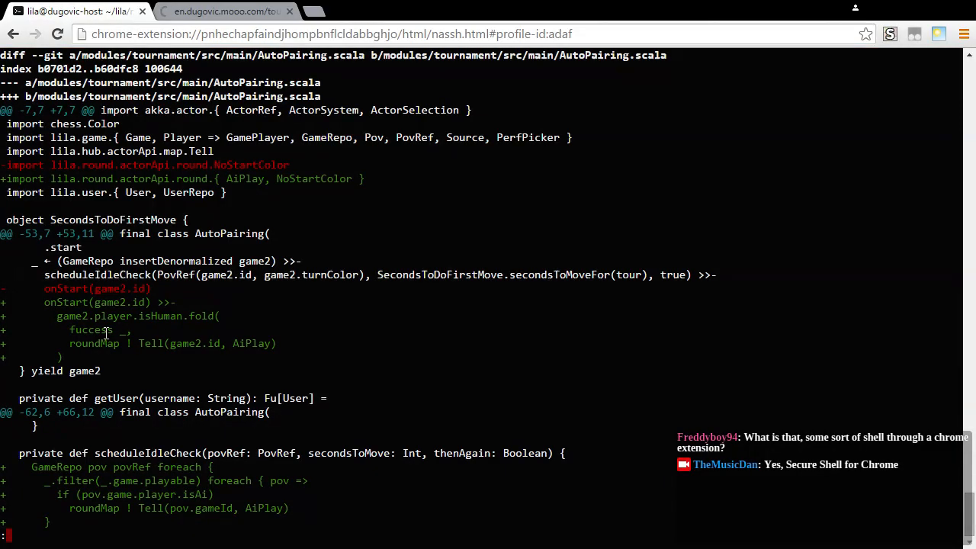
{"action": "mouse_move", "coordinate": [195, 349]}
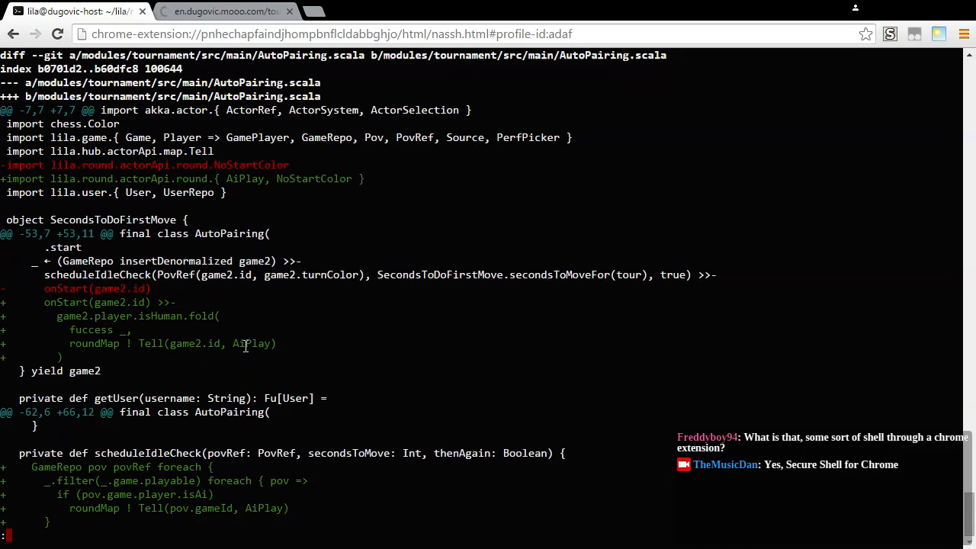
{"action": "mouse_move", "coordinate": [263, 394]}
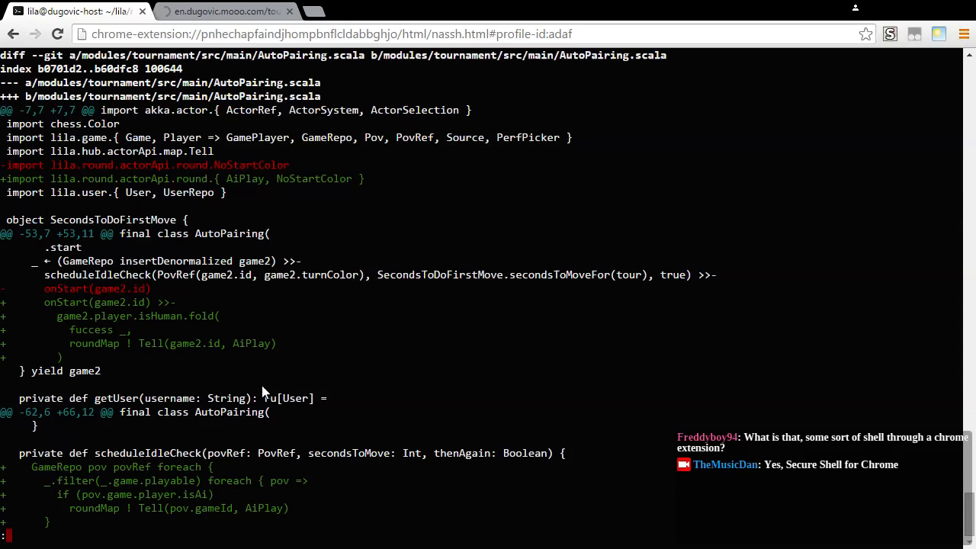
{"action": "mouse_move", "coordinate": [189, 363]}
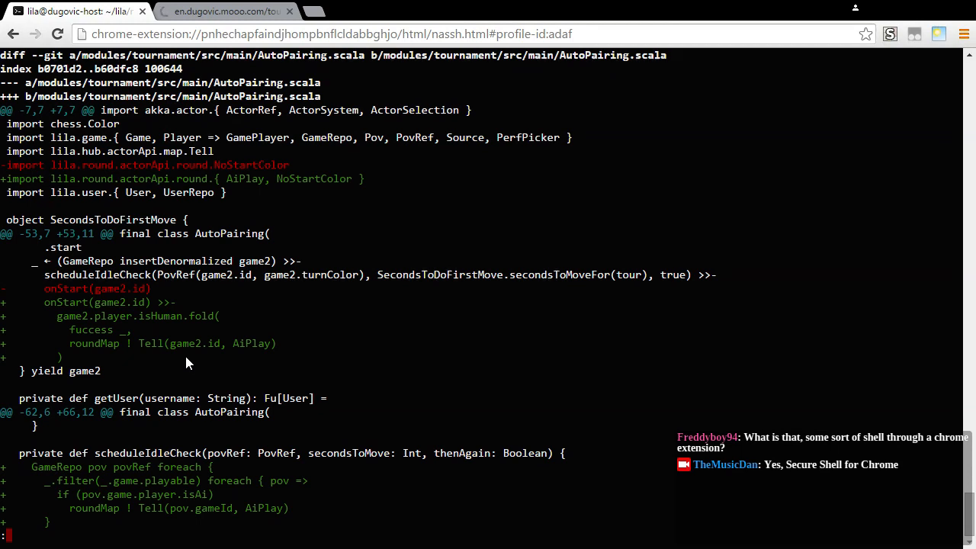
{"action": "mouse_move", "coordinate": [204, 362]}
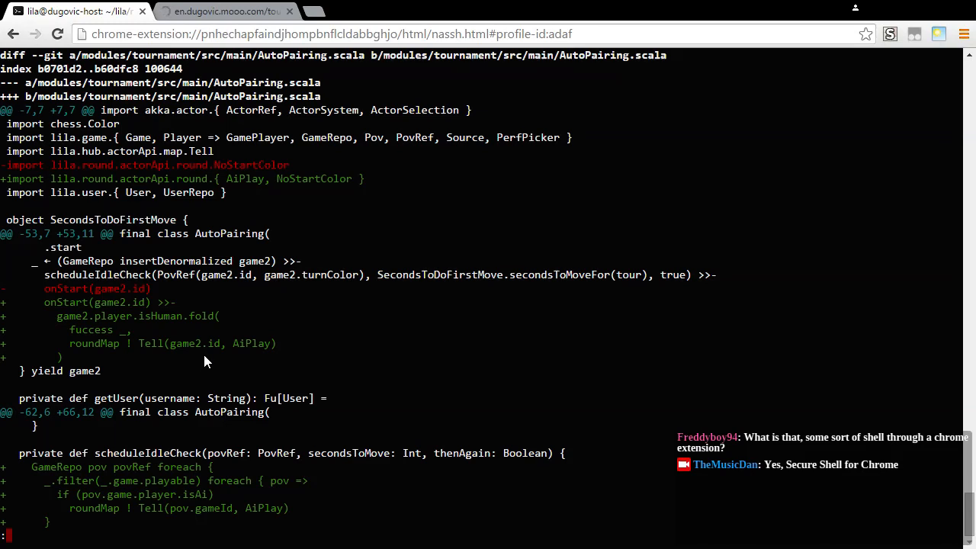
{"action": "mouse_move", "coordinate": [213, 362]}
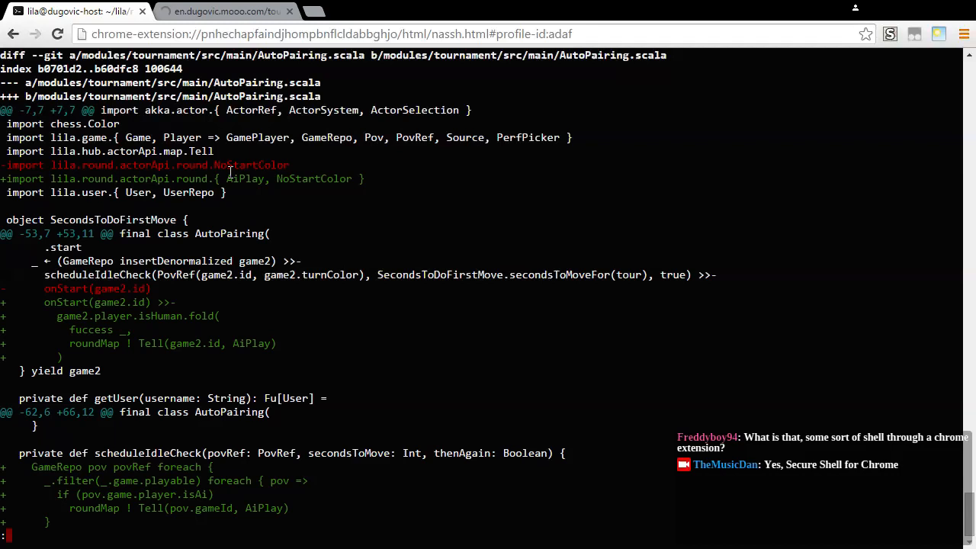
{"action": "mouse_move", "coordinate": [458, 371]}
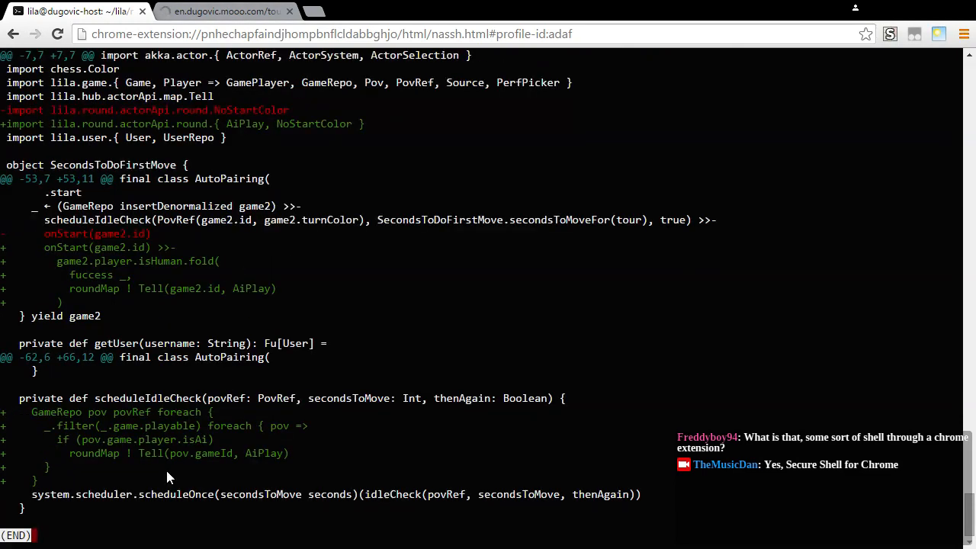
{"action": "mouse_move", "coordinate": [162, 513]}
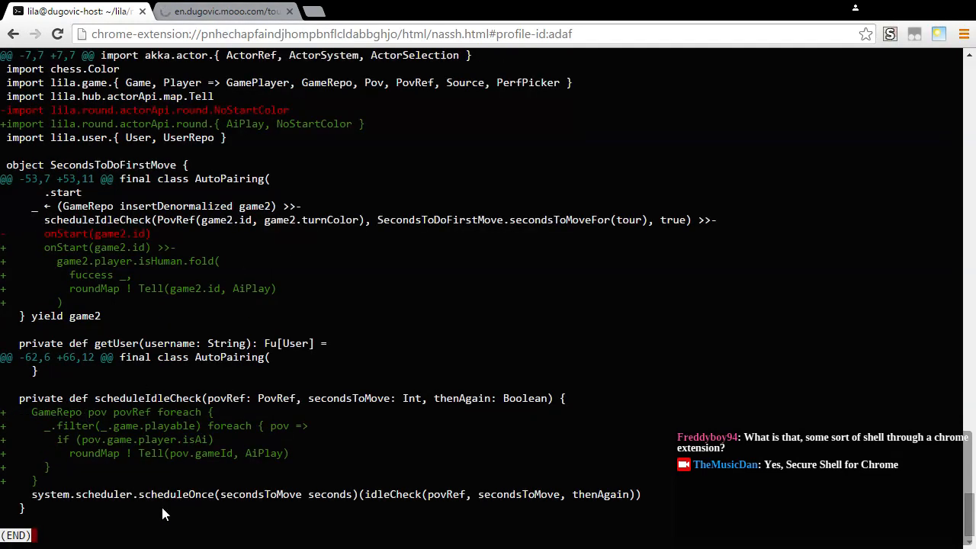
{"action": "mouse_move", "coordinate": [680, 476]}
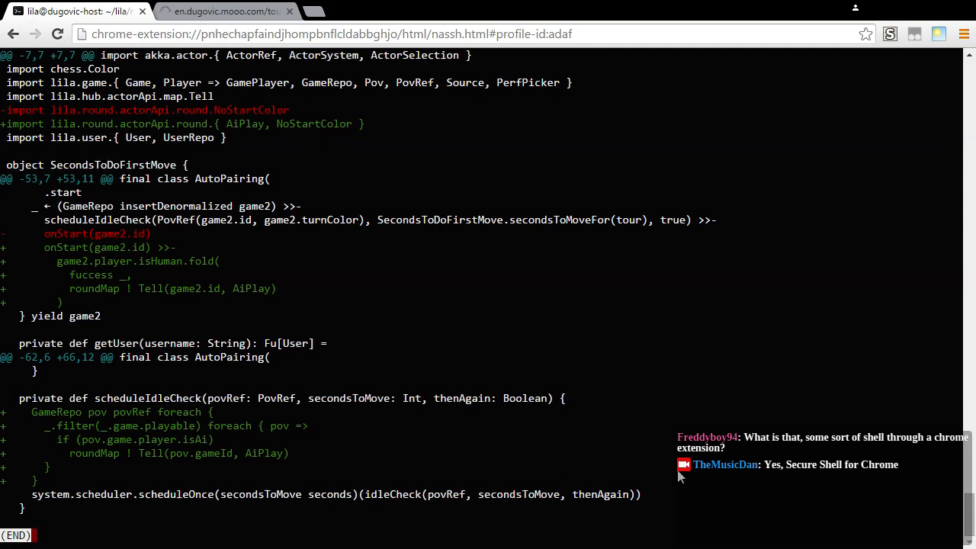
{"action": "mouse_move", "coordinate": [241, 513]}
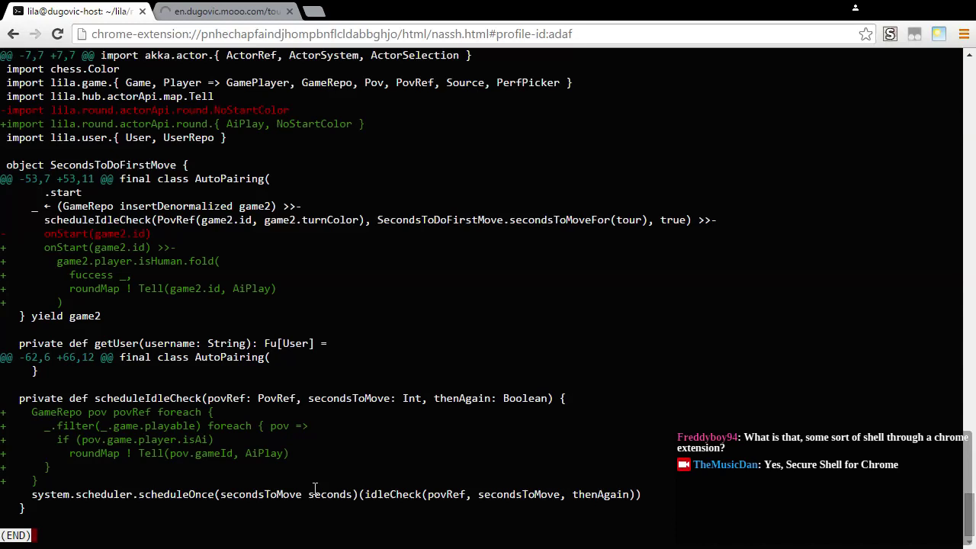
{"action": "mouse_move", "coordinate": [99, 403]}
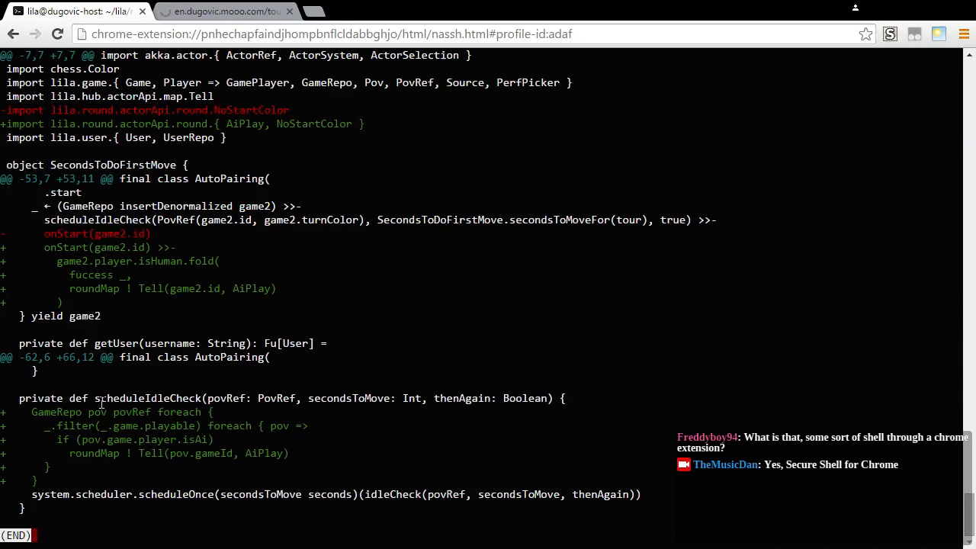
{"action": "mouse_move", "coordinate": [113, 494]}
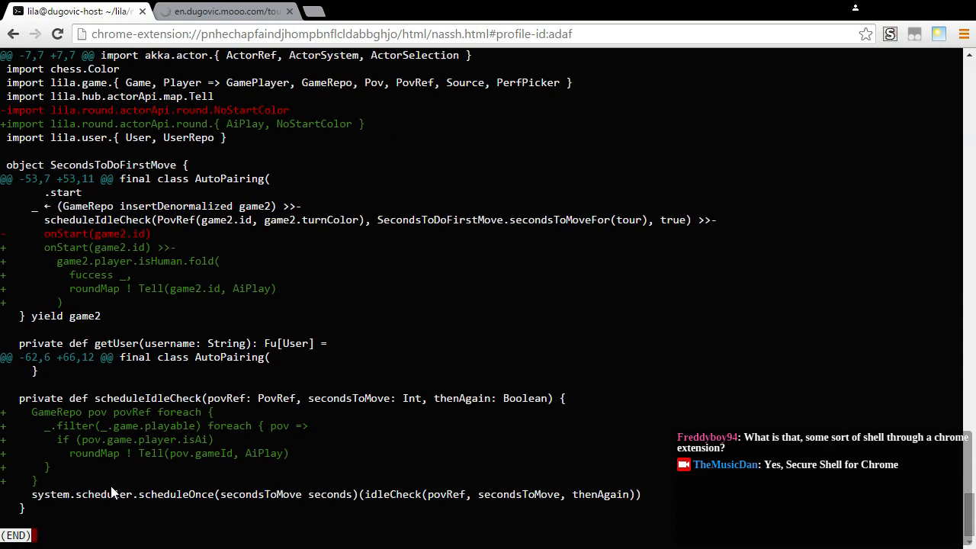
{"action": "mouse_move", "coordinate": [116, 482]}
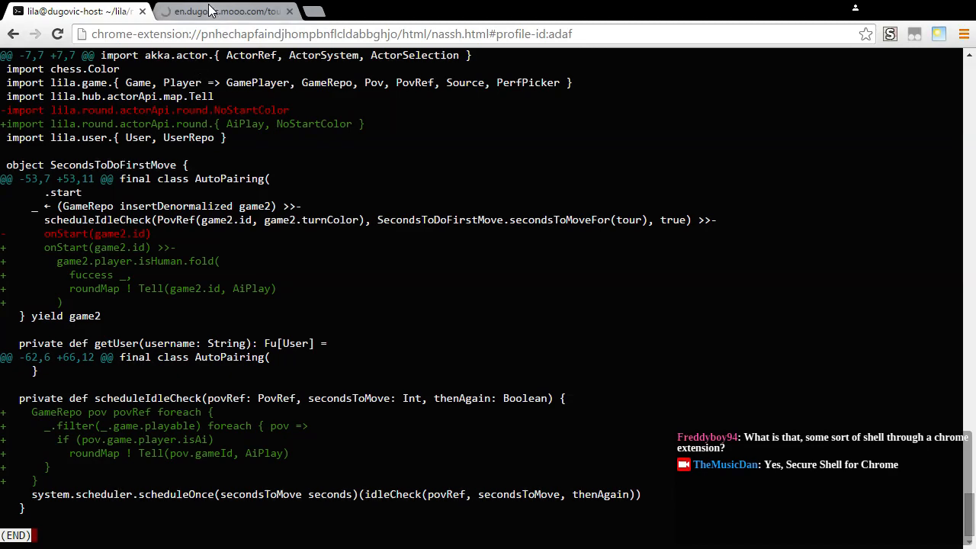
{"action": "left_click", "coordinate": [221, 10]}
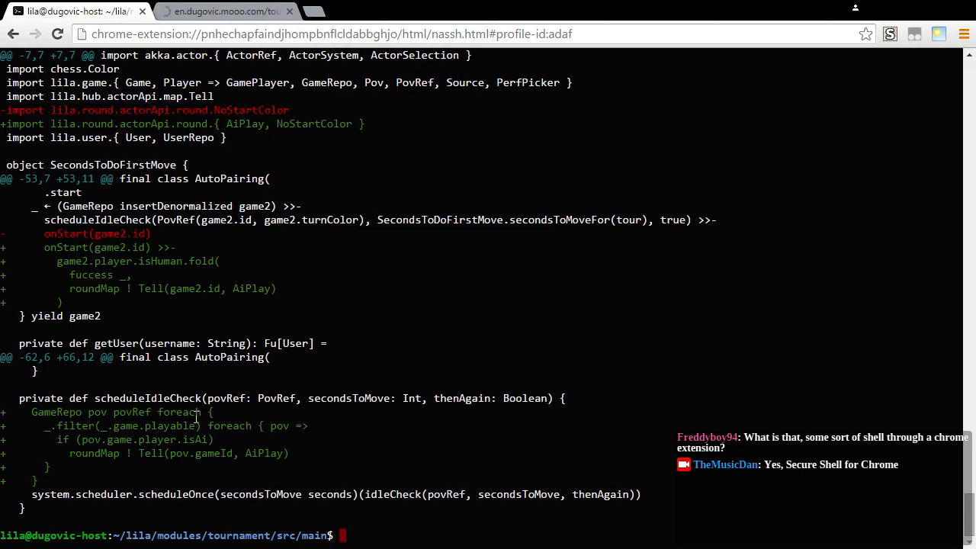
{"action": "mouse_move", "coordinate": [195, 378]}
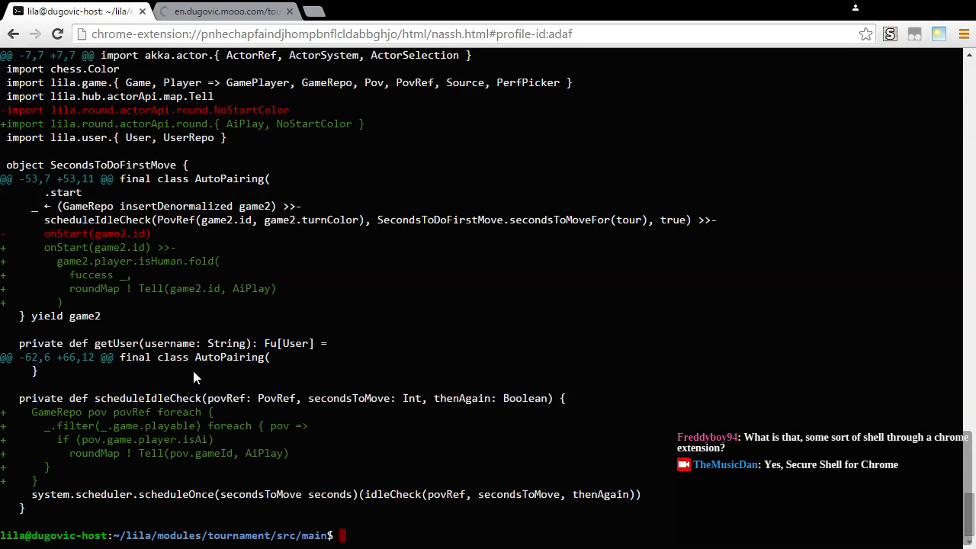
{"action": "mouse_move", "coordinate": [242, 466]}
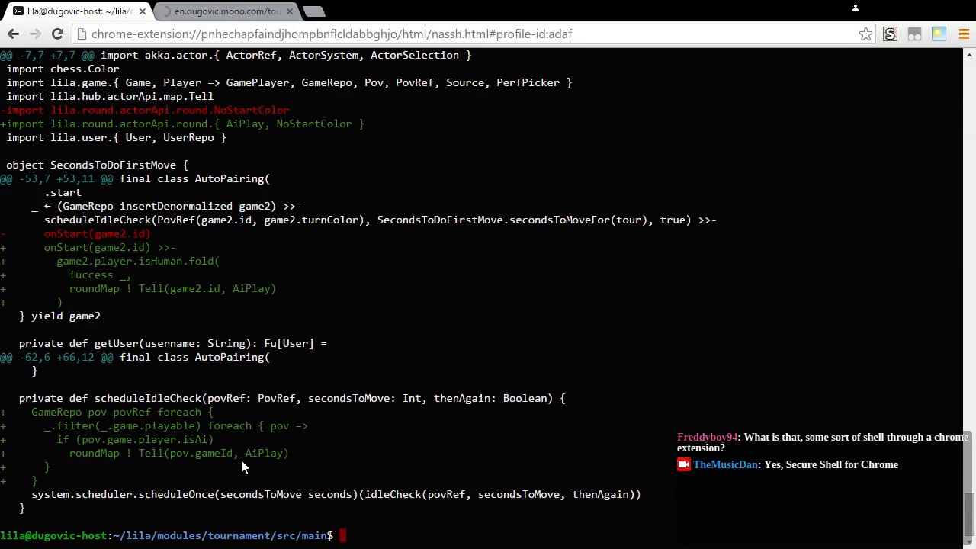
{"action": "mouse_move", "coordinate": [353, 488]}
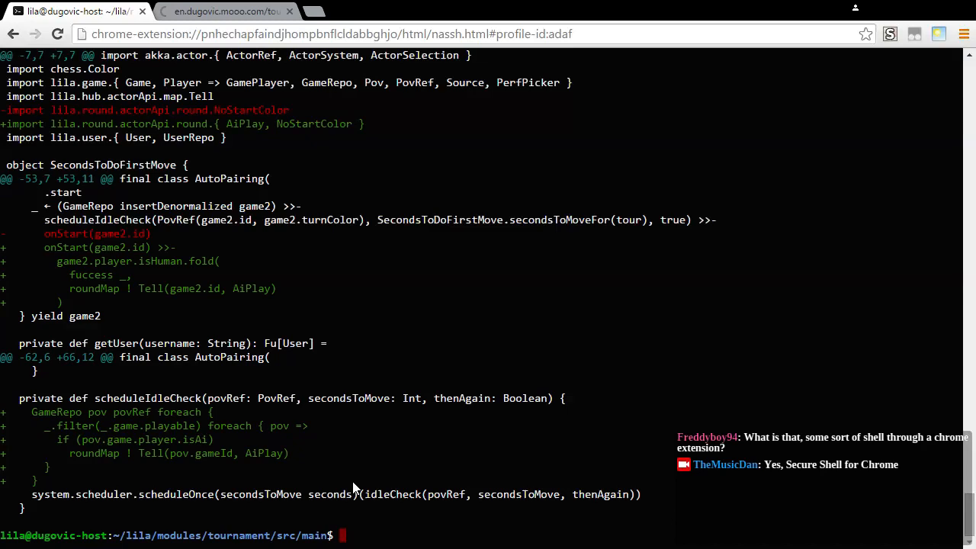
{"action": "mouse_move", "coordinate": [418, 351]}
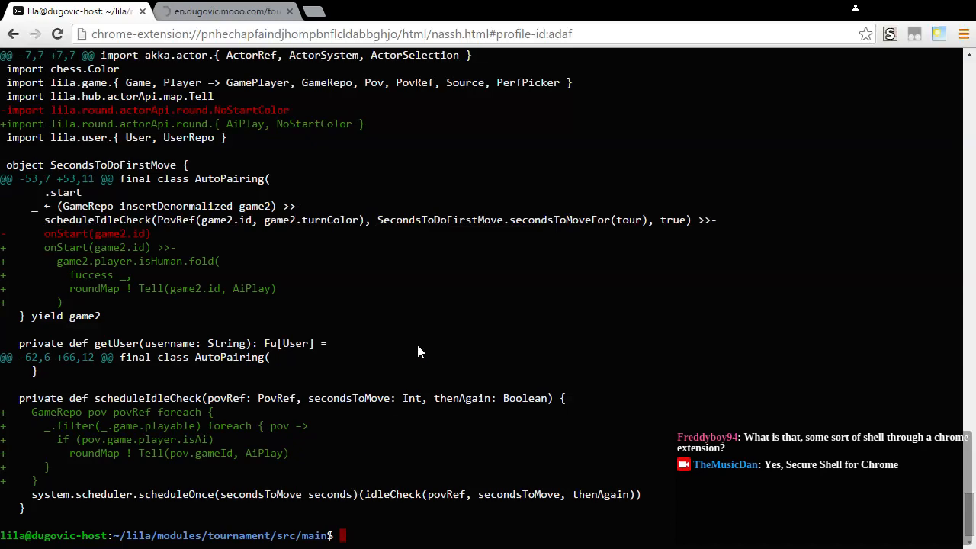